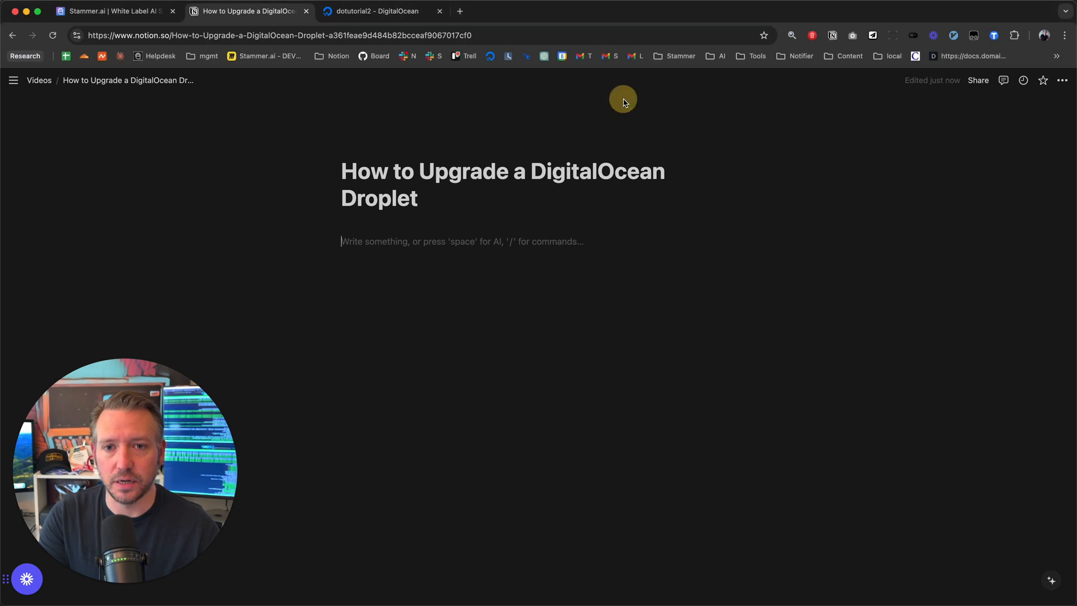
Step: Switch from the Notion notes to the dotutorial2 droplet page in DigitalOcean
{"action": "left_click", "coordinate": [375, 11]}
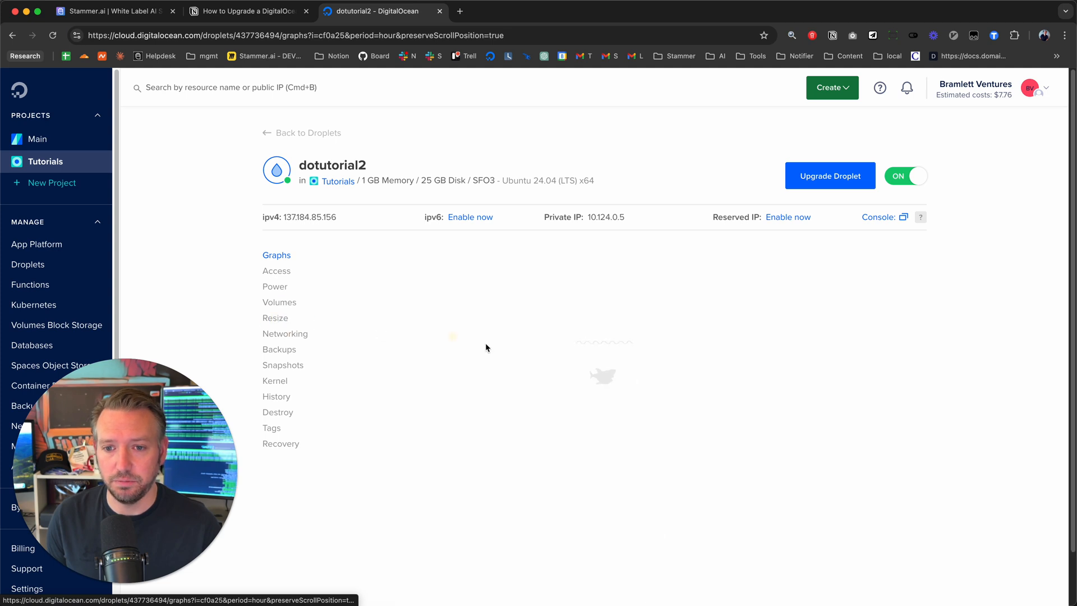
Step: Open dotutorial2's Resize page and scroll to the CPU and RAM only plan table
{"action": "left_click", "coordinate": [275, 317]}
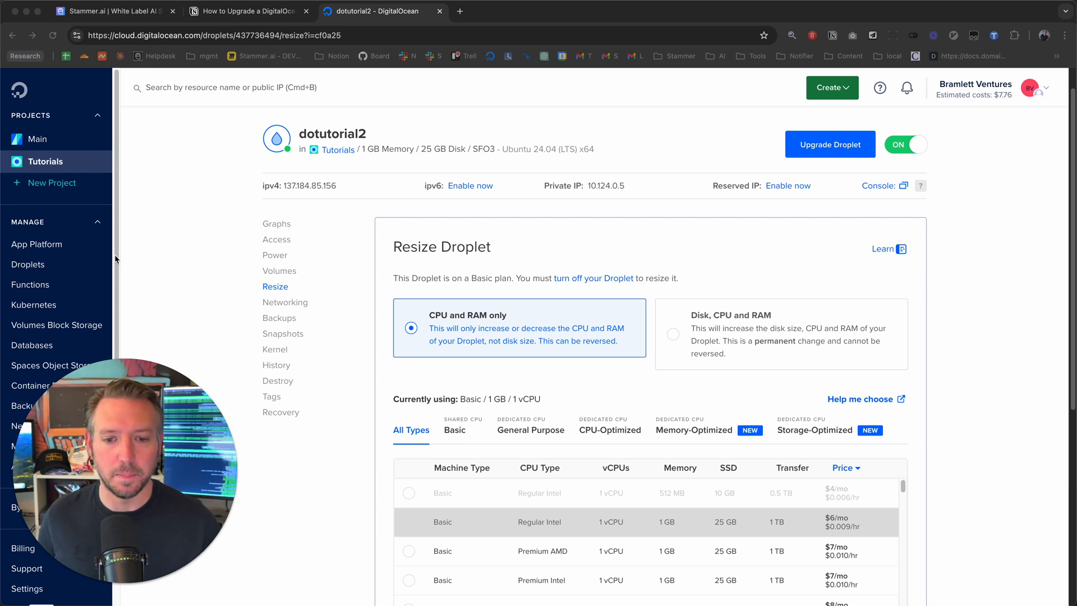
{"action": "scroll", "scroll_direction": "down", "scroll_amount": 3}
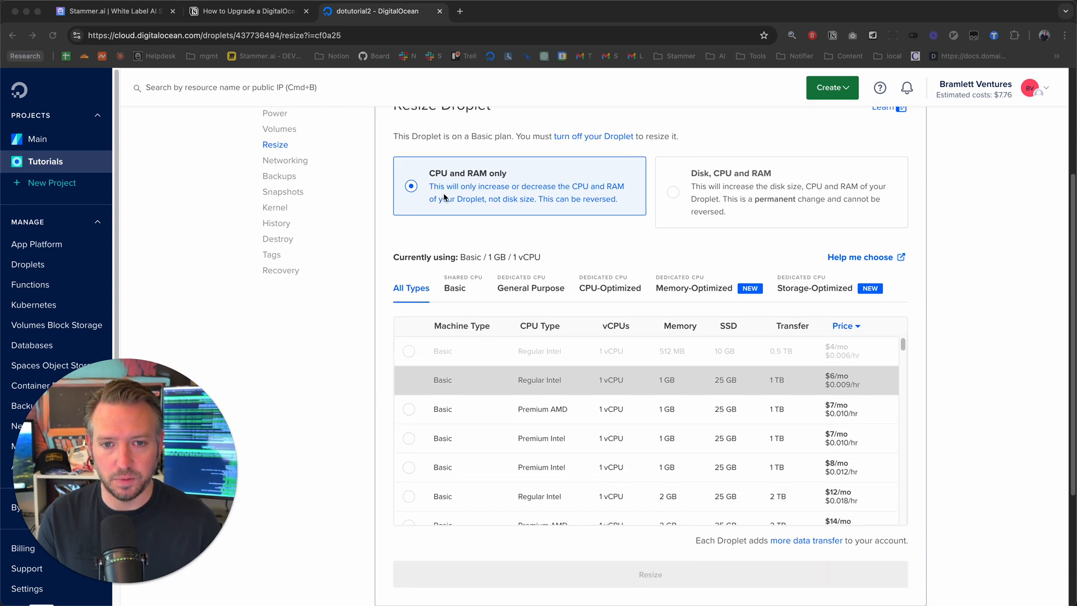
{"action": "mouse_move", "coordinate": [486, 259]}
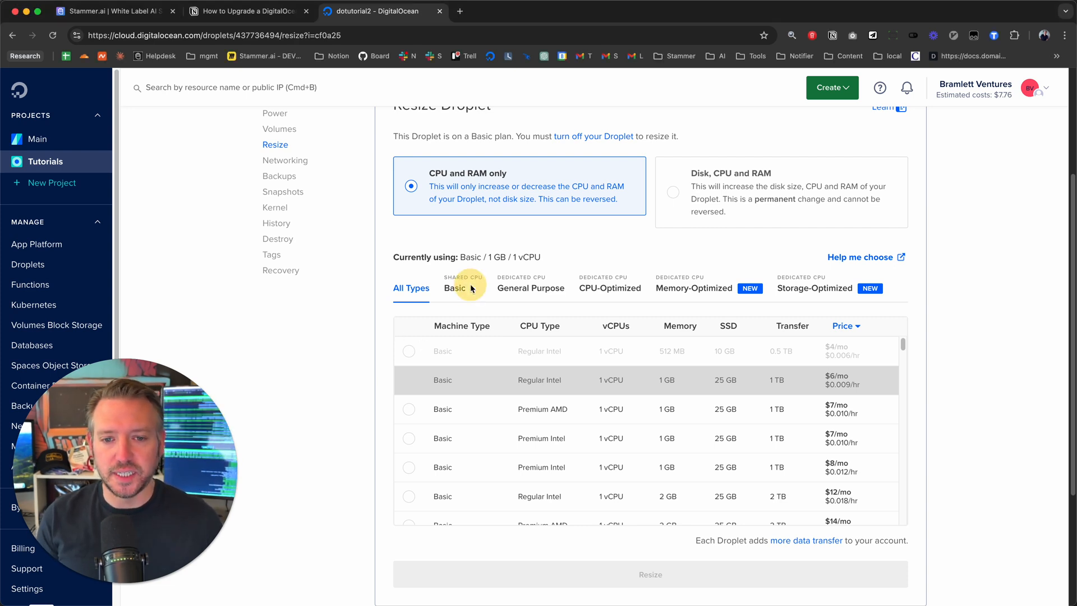
Step: Filter the resize plans to Basic shared-CPU options starting at $4/mo
{"action": "left_click", "coordinate": [455, 288]}
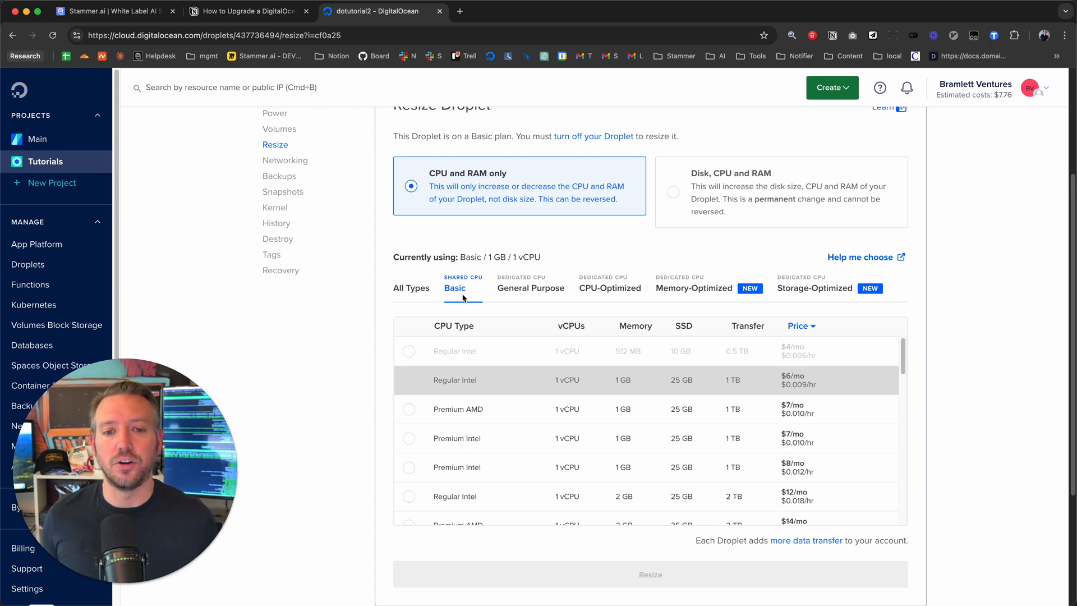
{"action": "mouse_move", "coordinate": [489, 295]}
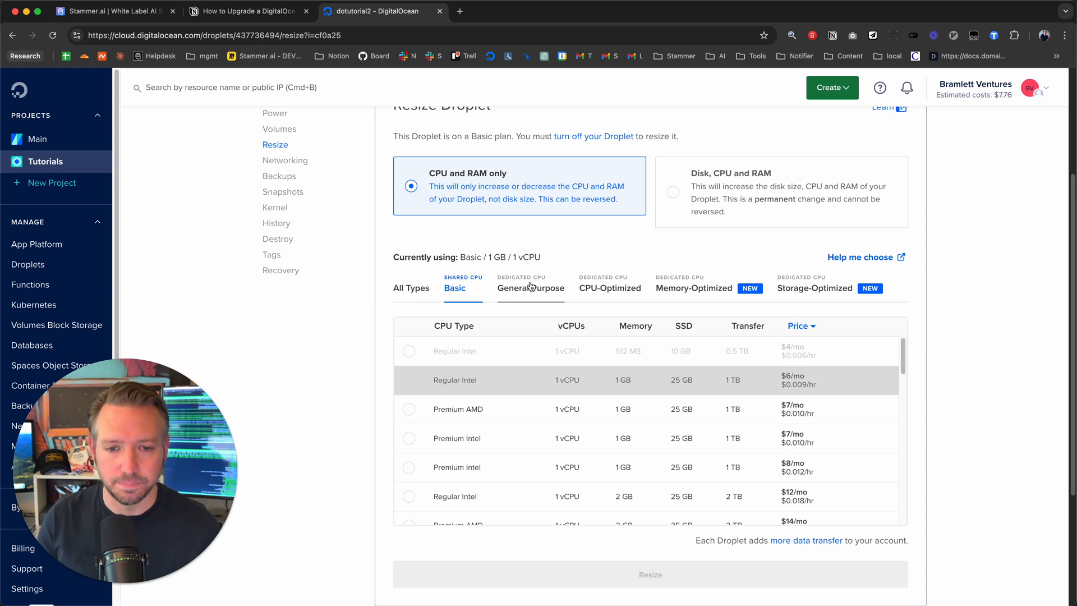
{"action": "mouse_move", "coordinate": [560, 297]}
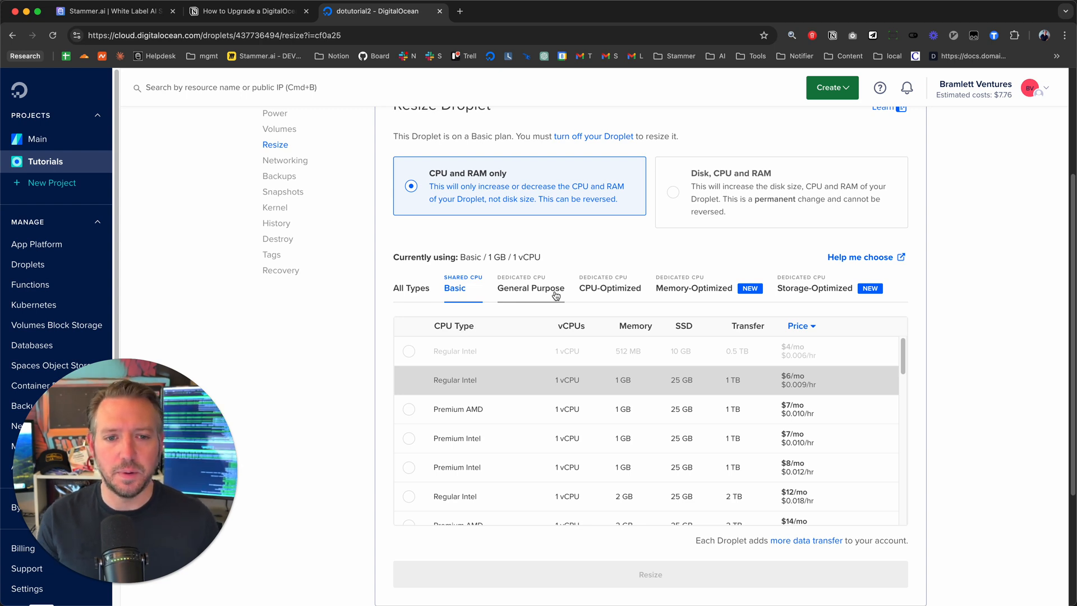
Step: View CPU-Optimized dedicated plans, starting at $42/mo for 2 vCPUs and 4 GB
{"action": "left_click", "coordinate": [609, 288]}
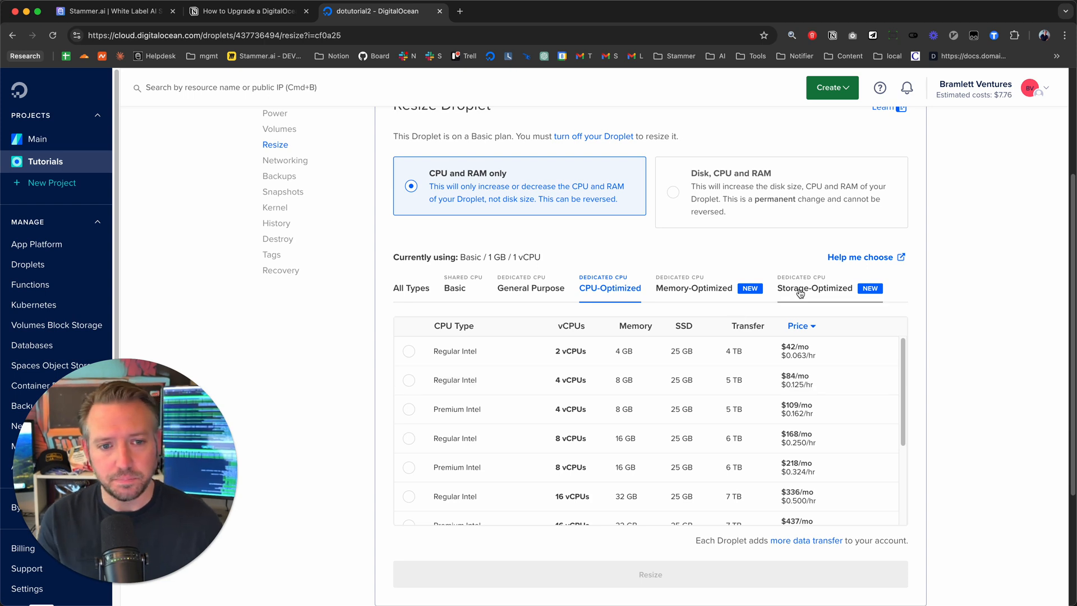
Step: Browse the Storage- and Memory-Optimized plan tiers, then return to Basic plans
{"action": "left_click", "coordinate": [693, 288]}
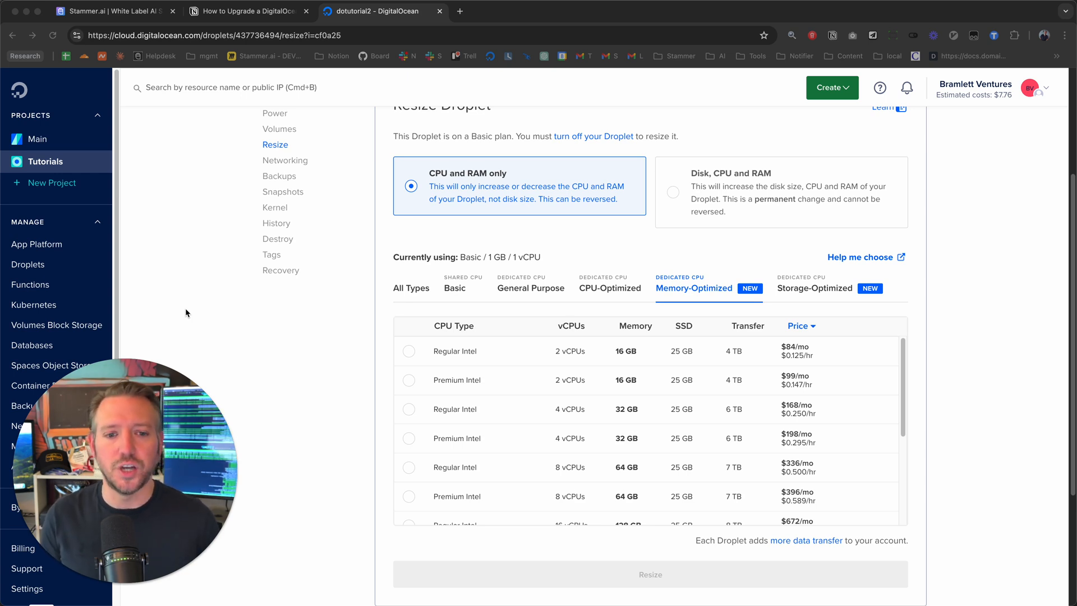
{"action": "mouse_move", "coordinate": [508, 314]}
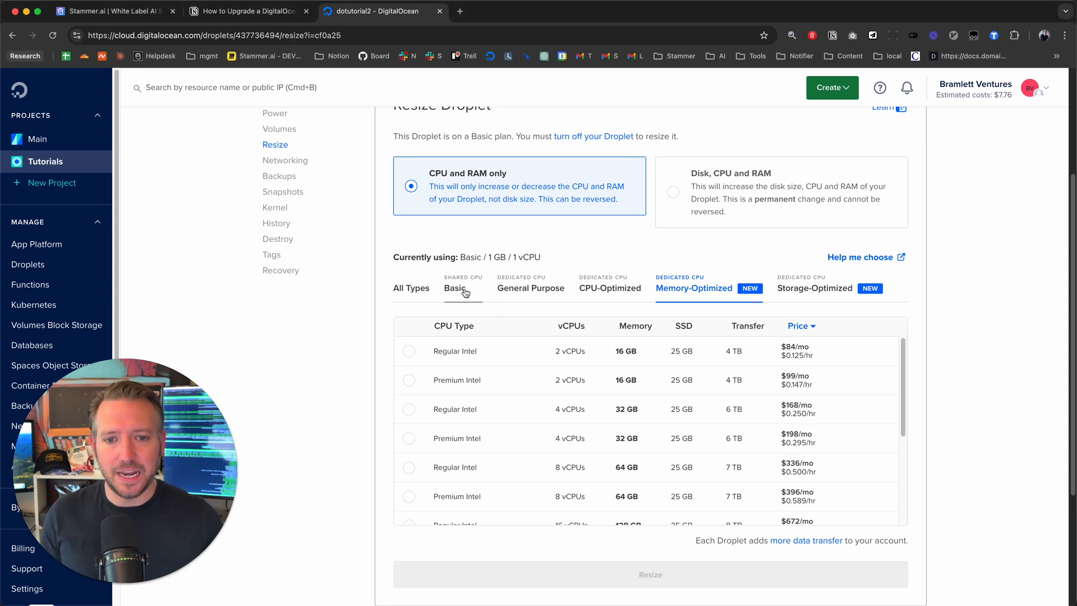
{"action": "left_click", "coordinate": [455, 288]}
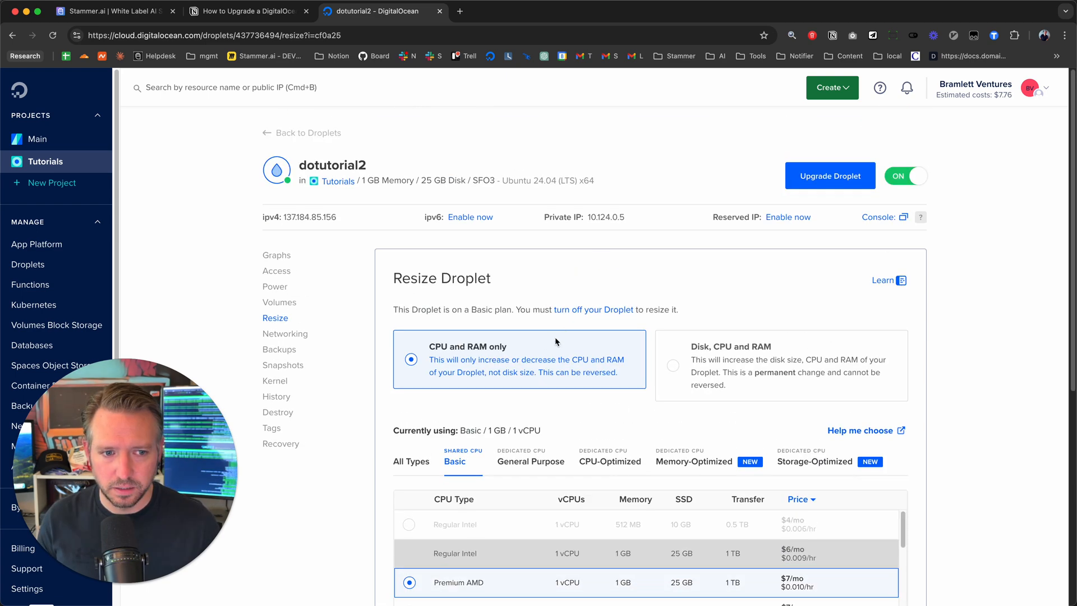
Step: Select the $8/mo Premium Intel plan with 1 vCPU, 1 GB and 25 GB SSD
{"action": "scroll", "scroll_direction": "down", "scroll_amount": 3}
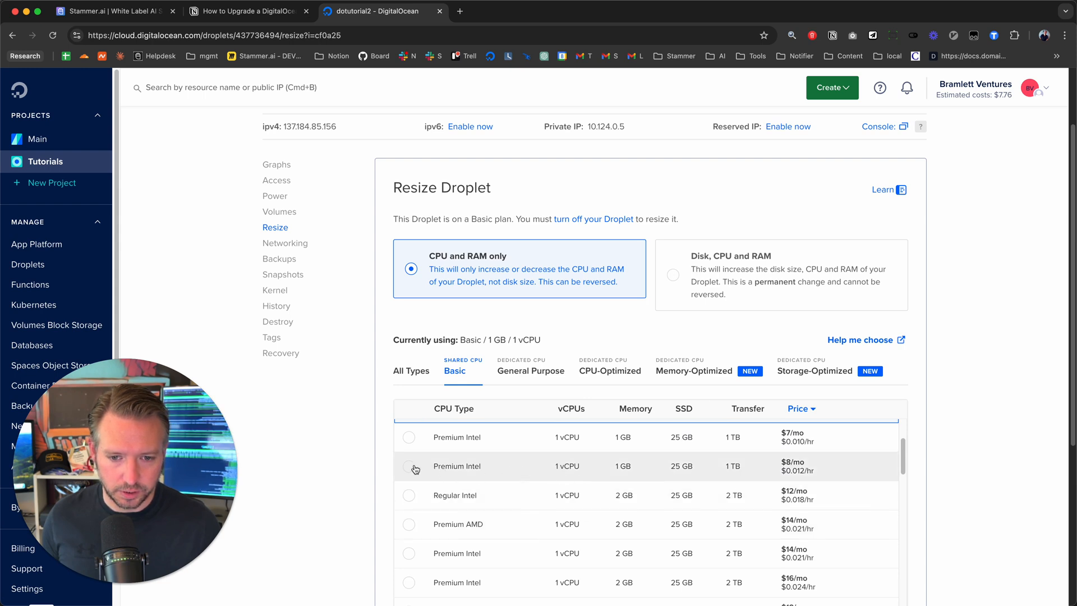
{"action": "left_click", "coordinate": [409, 466]}
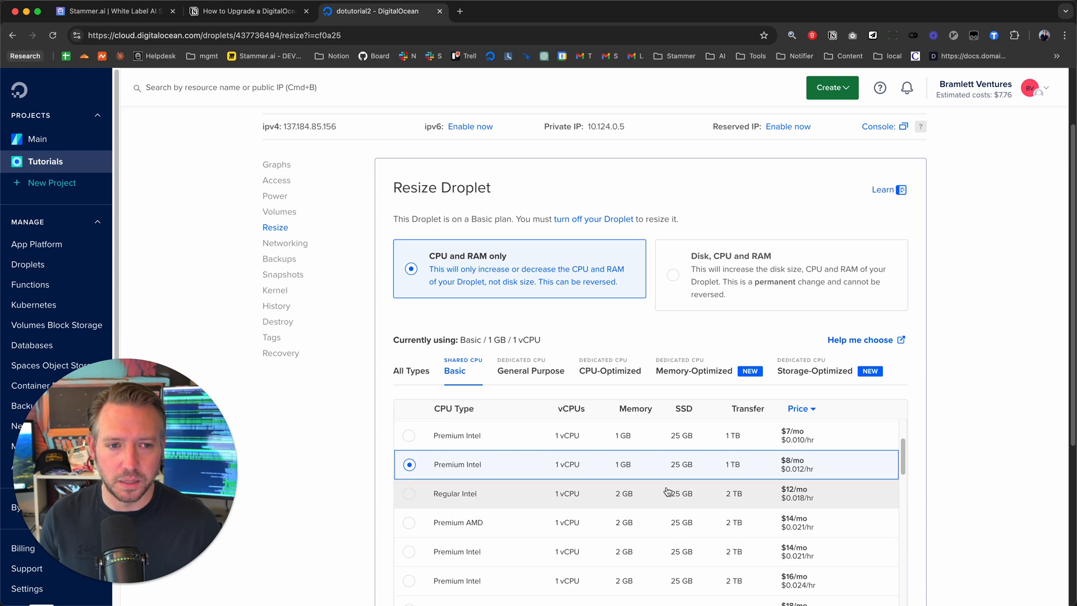
Step: Toggle the dotutorial2 droplet from ON to OFF
{"action": "scroll", "scroll_direction": "down", "scroll_amount": 3}
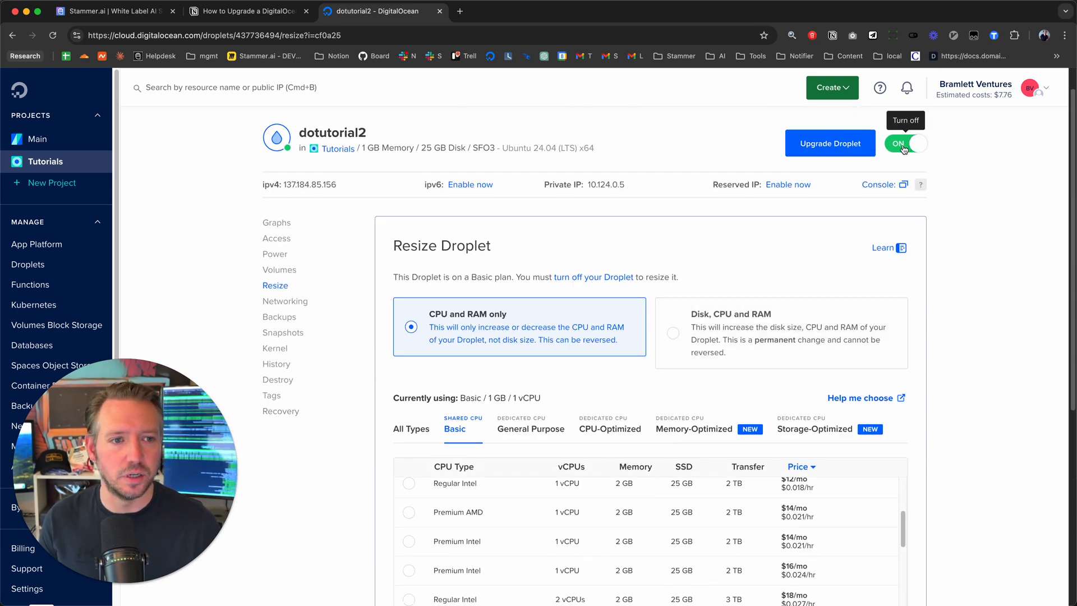
{"action": "left_click", "coordinate": [905, 144]}
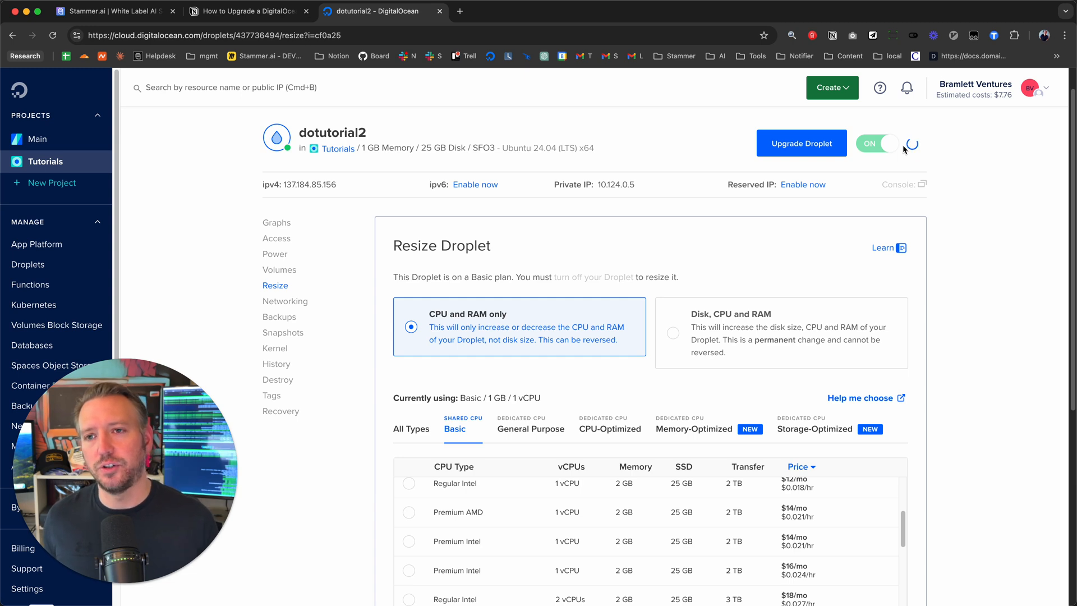
{"action": "left_click", "coordinate": [890, 143]}
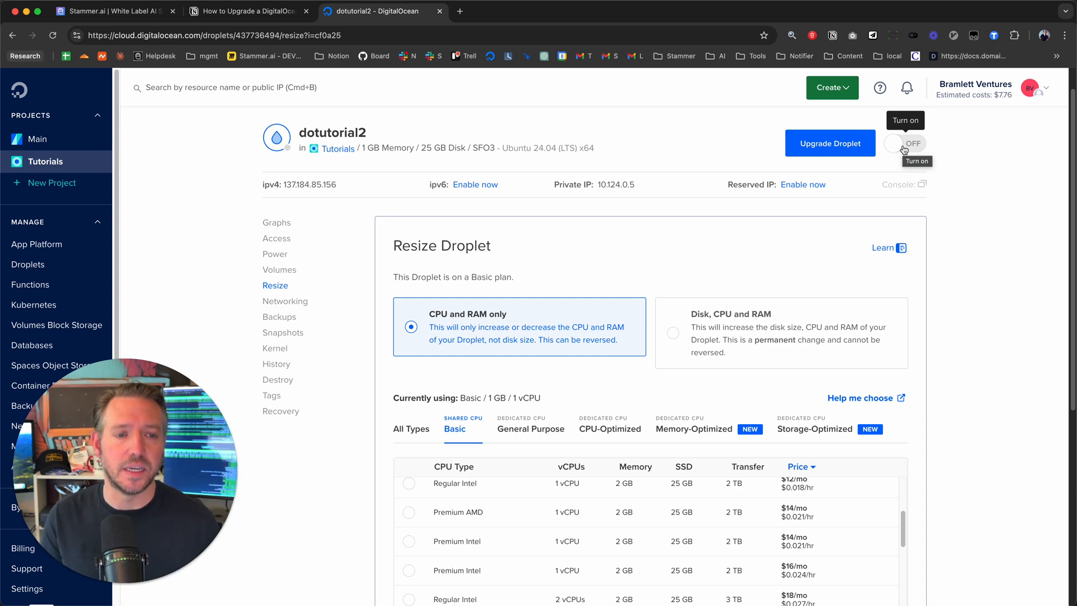
{"action": "mouse_move", "coordinate": [974, 169]}
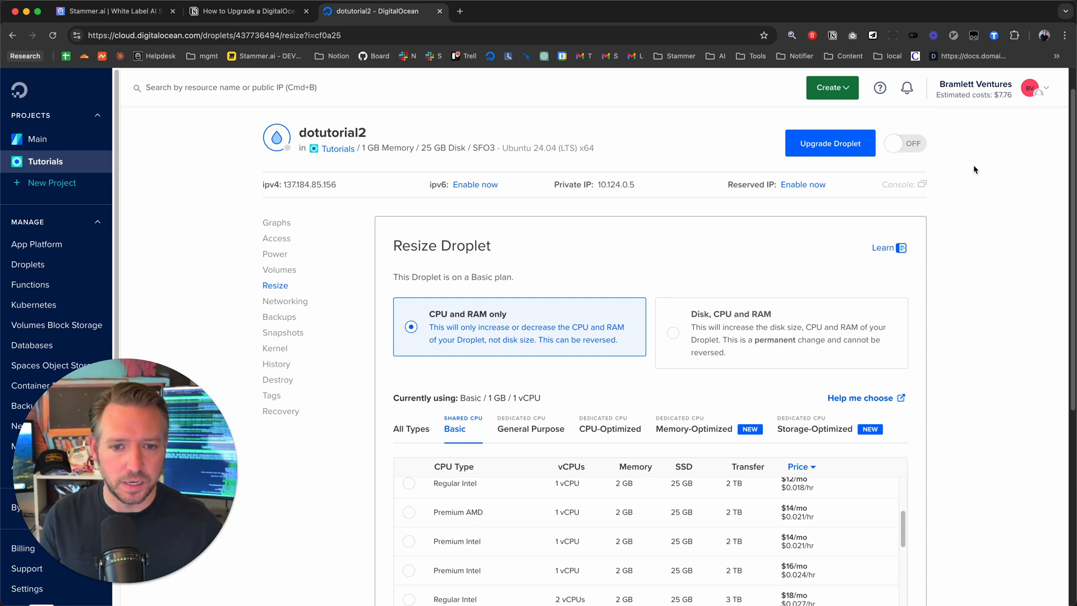
Step: Scroll down the Resize Droplet page to apply the Premium Intel resize
{"action": "scroll", "scroll_direction": "down", "scroll_amount": 3}
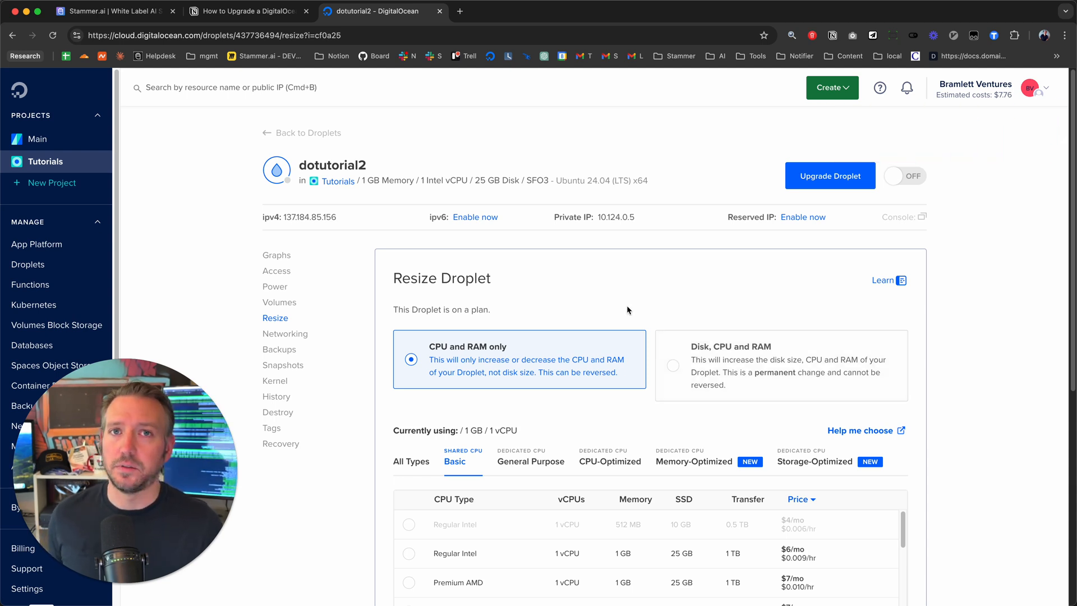
{"action": "mouse_move", "coordinate": [647, 271]}
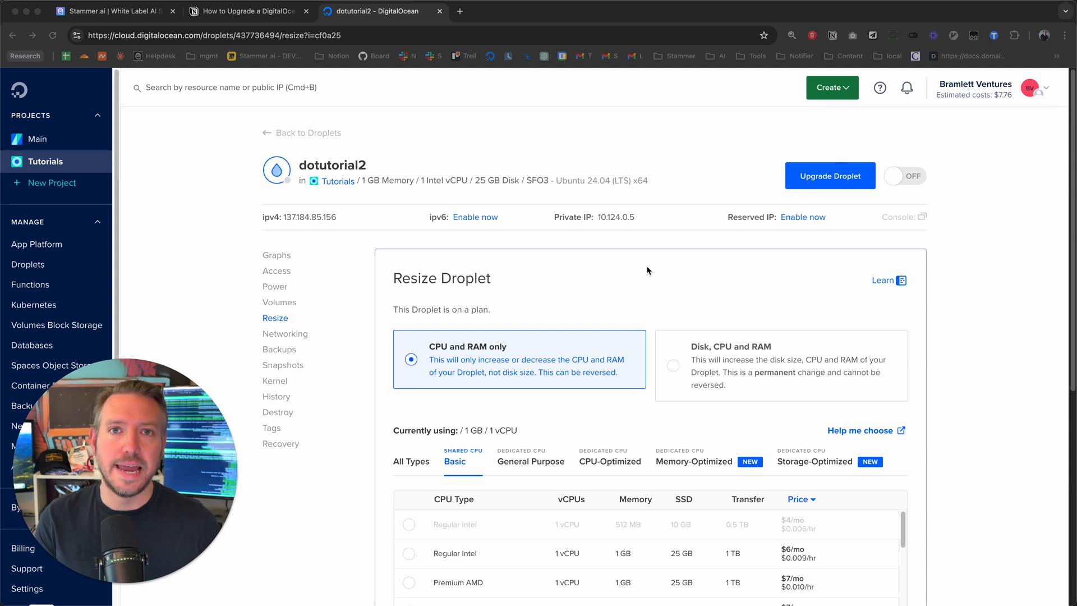
{"action": "mouse_move", "coordinate": [922, 177]}
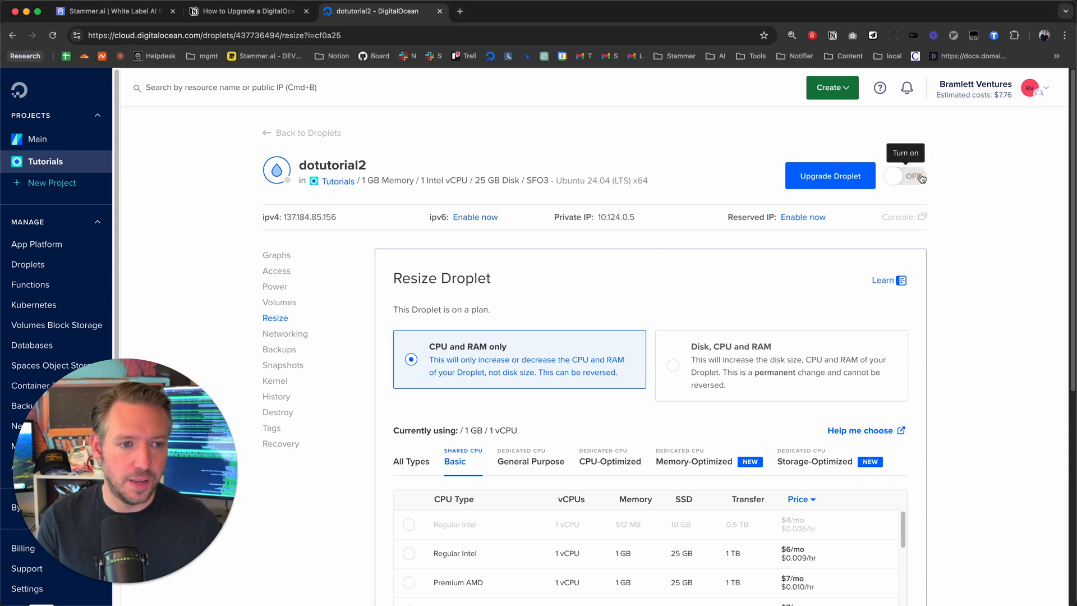
Step: Toggle the resized dotutorial2 droplet from OFF back to ON
{"action": "left_click", "coordinate": [893, 176]}
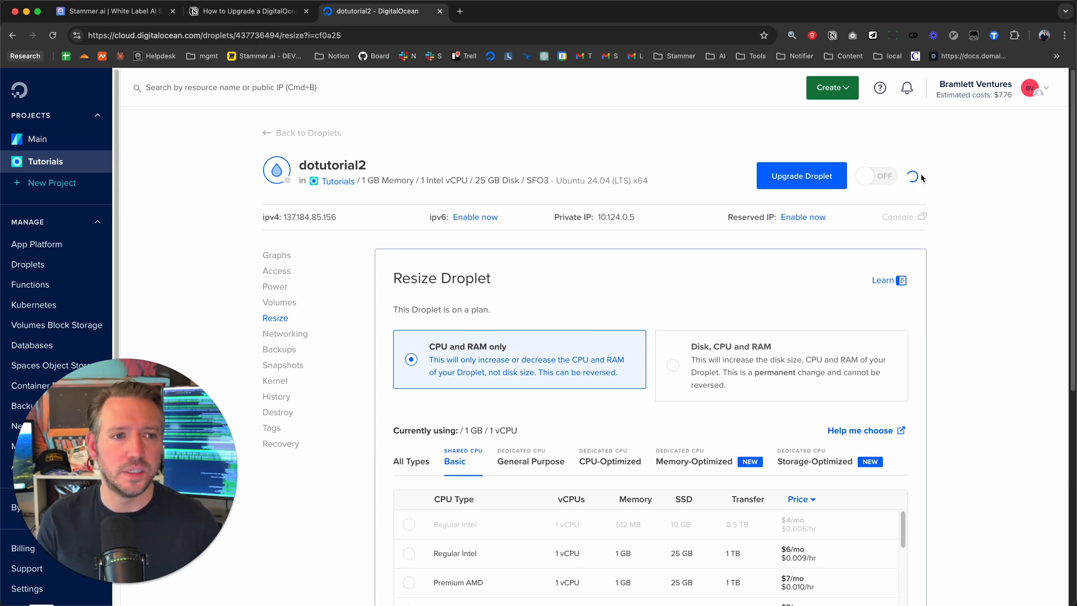
{"action": "left_click", "coordinate": [875, 175]}
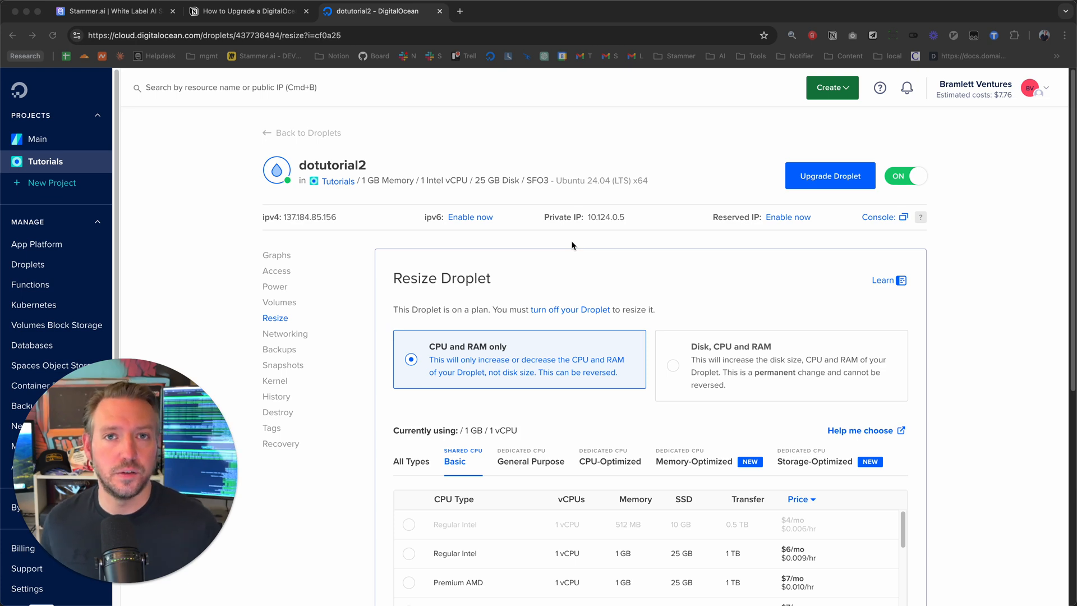
{"action": "scroll", "scroll_direction": "down", "scroll_amount": 3}
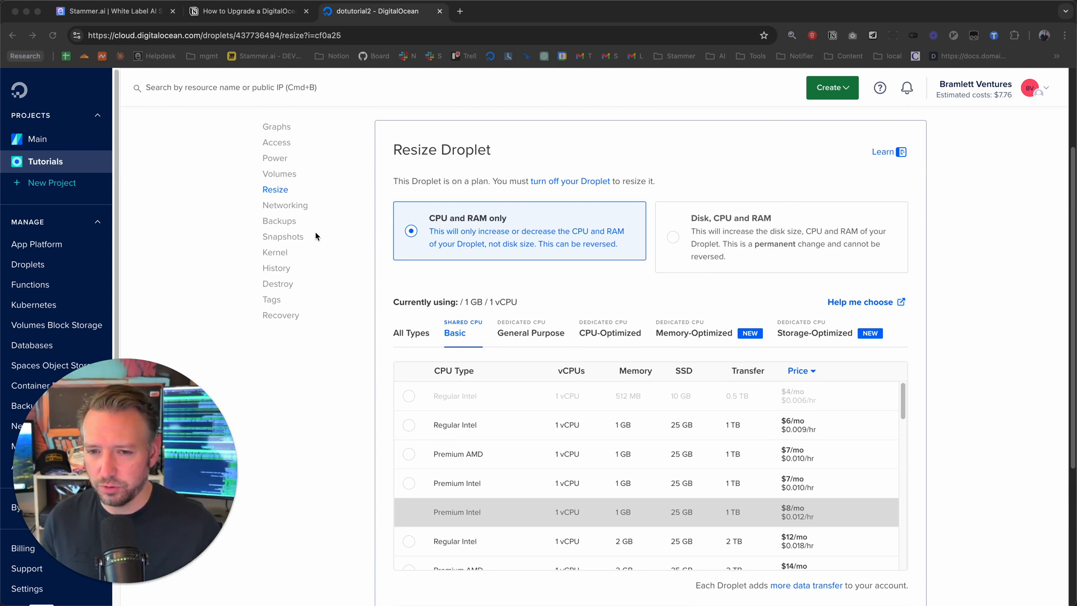
Step: Open dotutorial2's Networking section showing public IPv4 137.184.85.156
{"action": "left_click", "coordinate": [285, 205]}
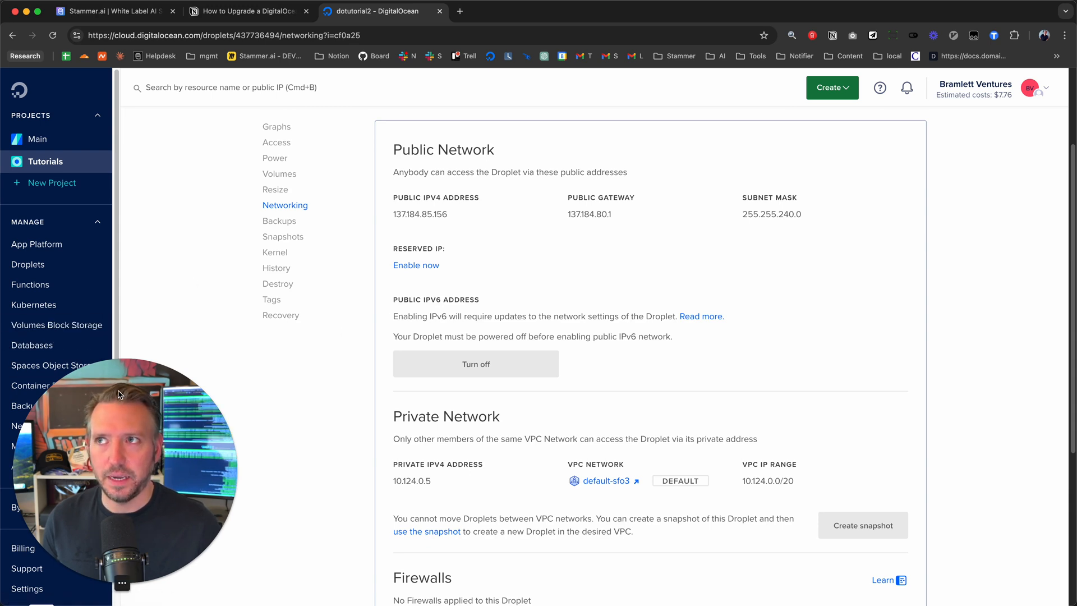
{"action": "mouse_move", "coordinate": [132, 371]}
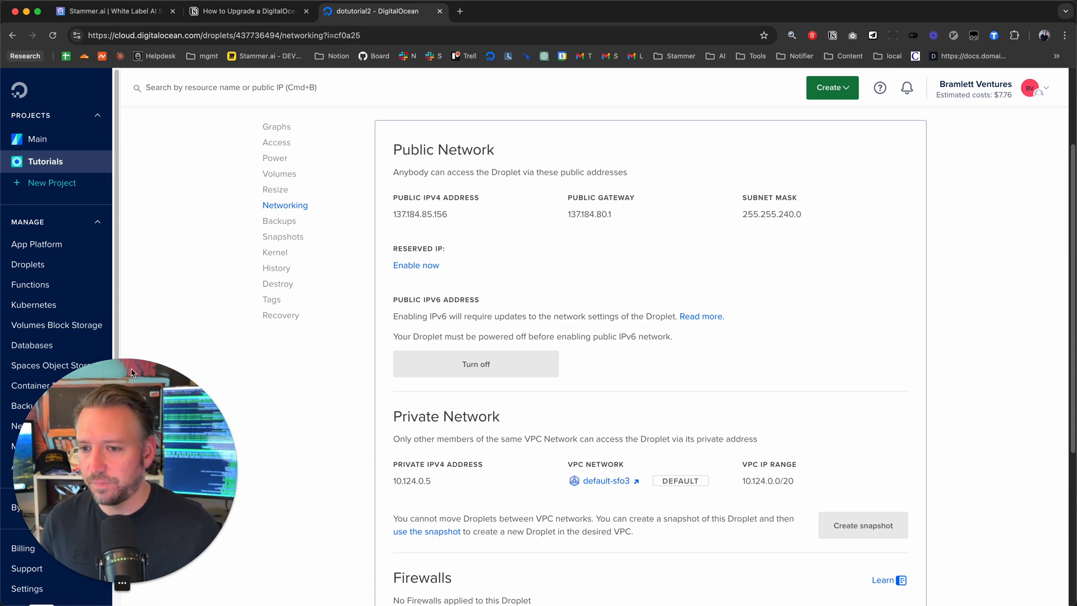
Step: Go to Networking > Reserved IPs and start adding a reserved IP to a Droplet
{"action": "left_click", "coordinate": [35, 329]}
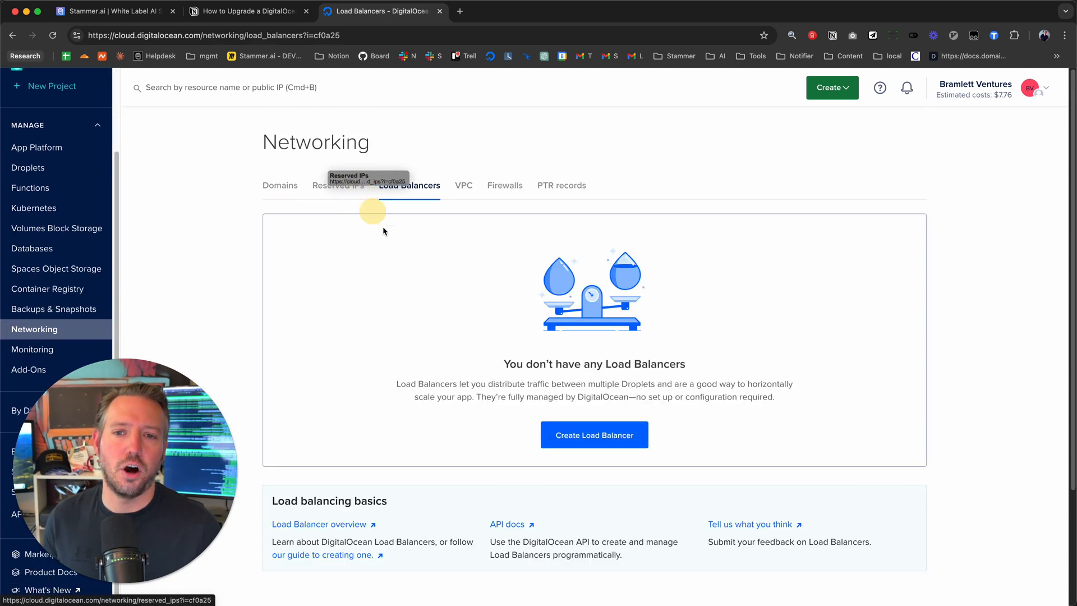
{"action": "left_click", "coordinate": [338, 185]}
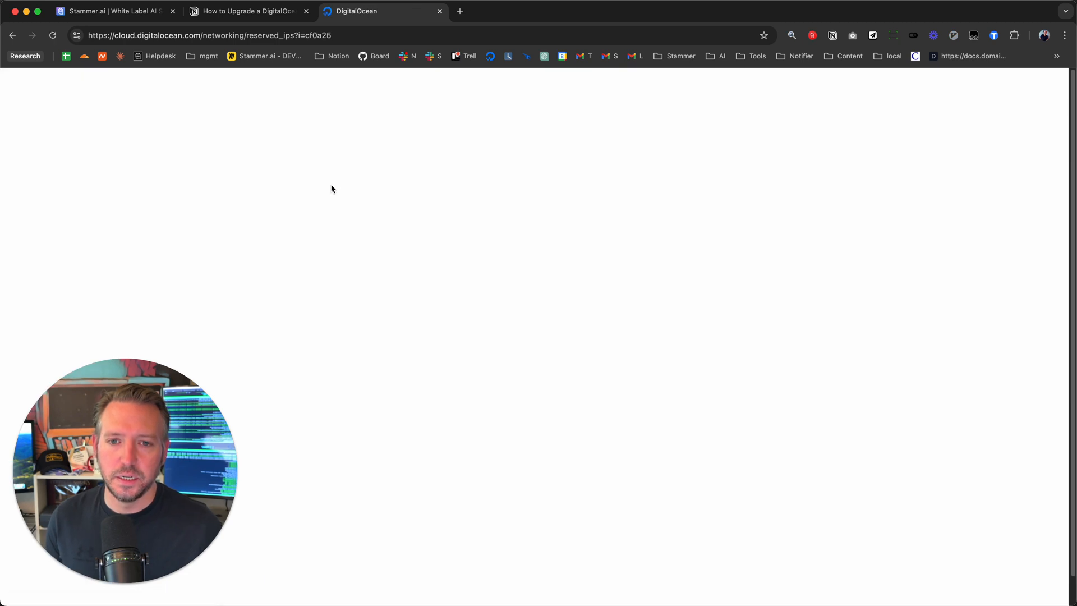
{"action": "left_click", "coordinate": [884, 217]}
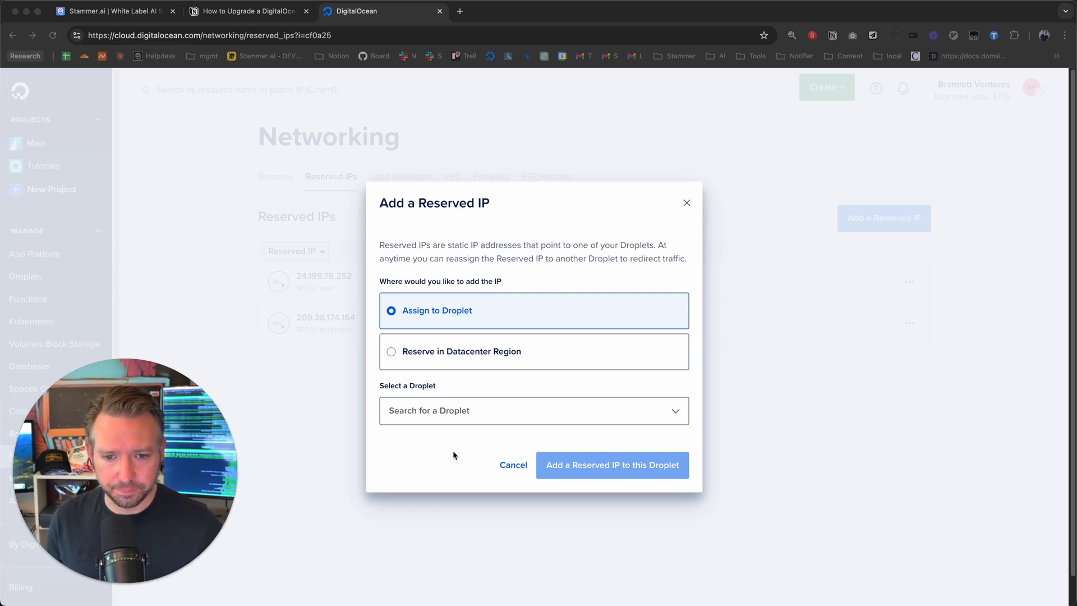
Step: Assign a new reserved IP to dotutorial2, then return to the Tutorials project overview
{"action": "left_click", "coordinate": [533, 410]}
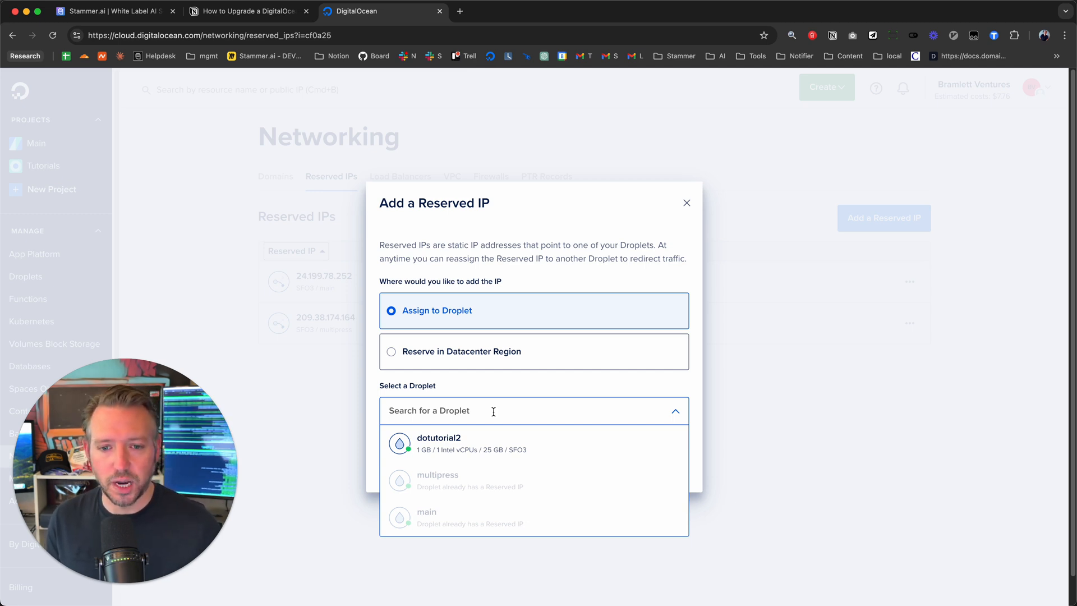
{"action": "left_click", "coordinate": [439, 443]}
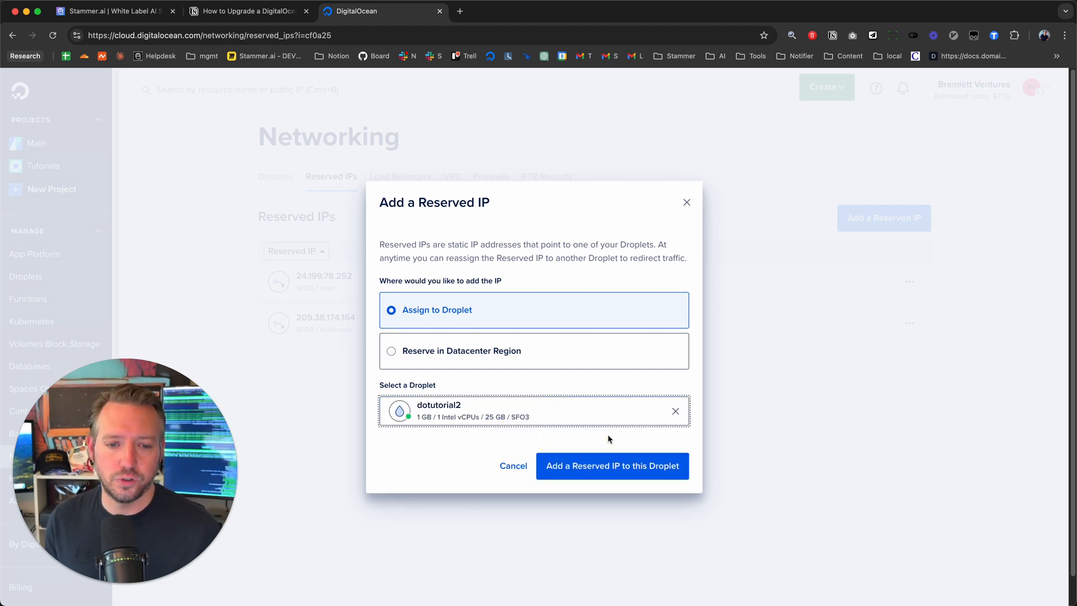
{"action": "left_click", "coordinate": [610, 466]}
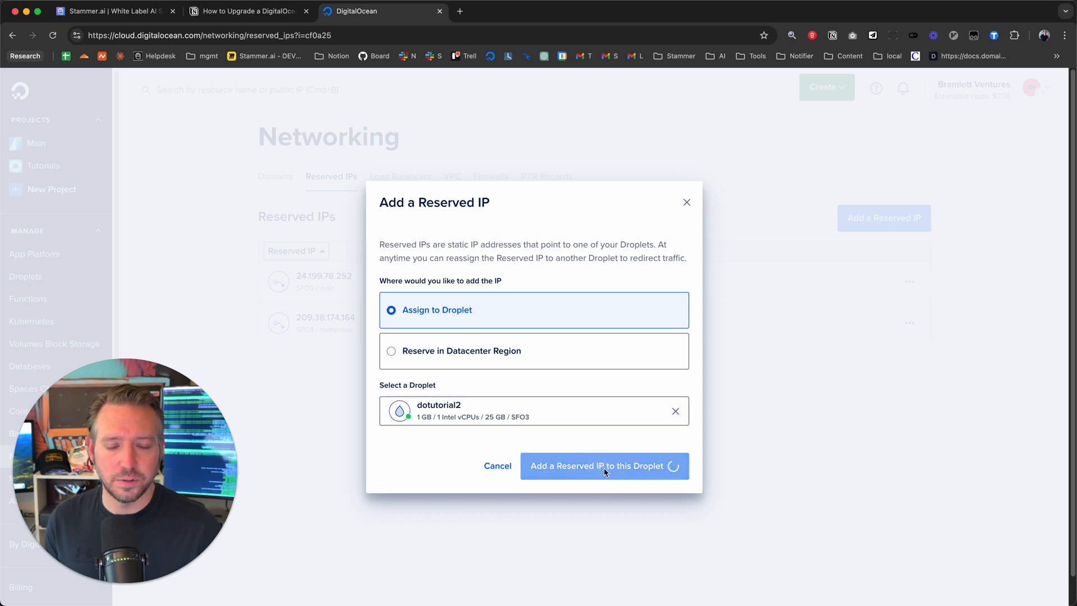
{"action": "left_click", "coordinate": [603, 466]}
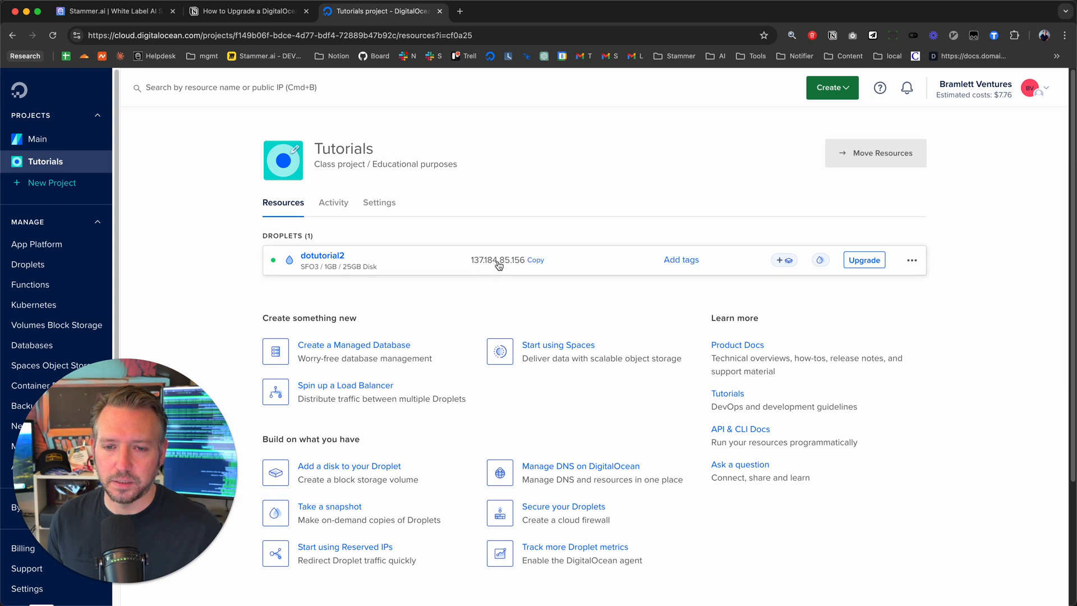
Step: Open dotutorial2 and check its reserved IP in the Networking Reserved IPs list
{"action": "left_click", "coordinate": [322, 256]}
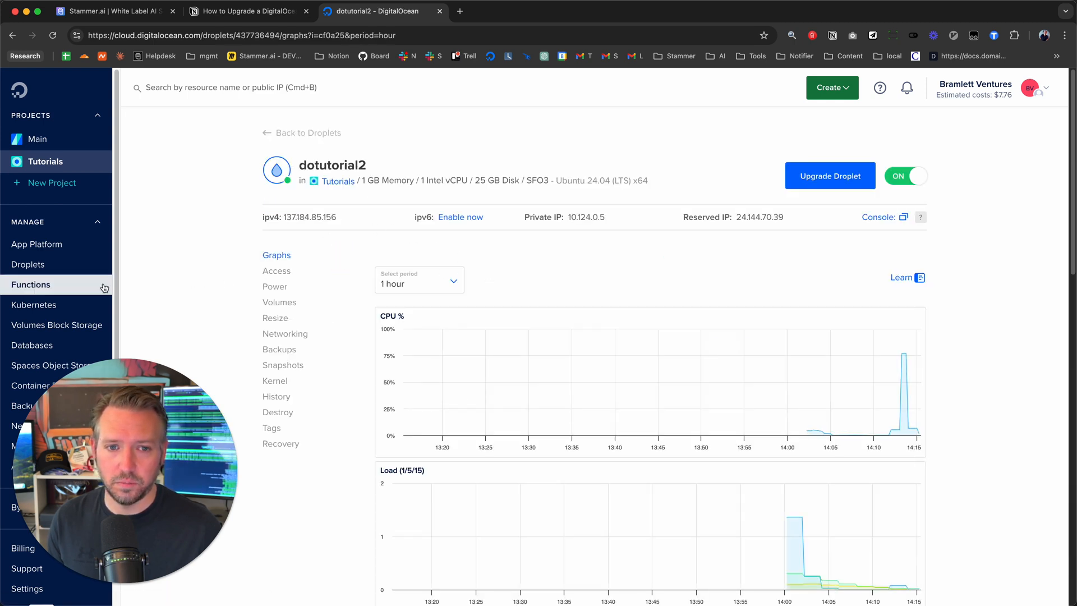
{"action": "left_click", "coordinate": [34, 330]}
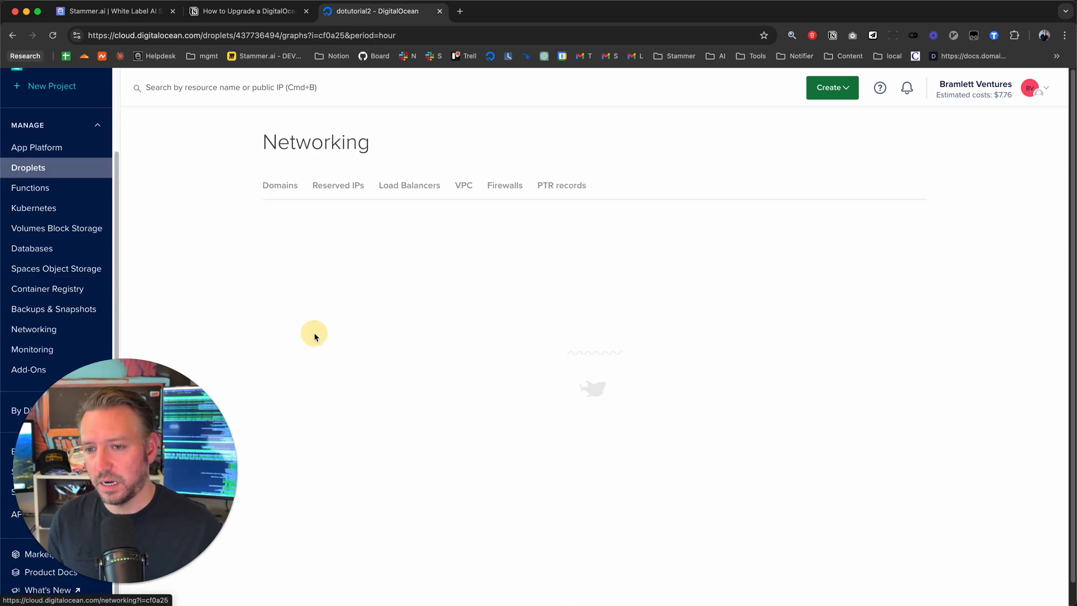
{"action": "left_click", "coordinate": [337, 186]}
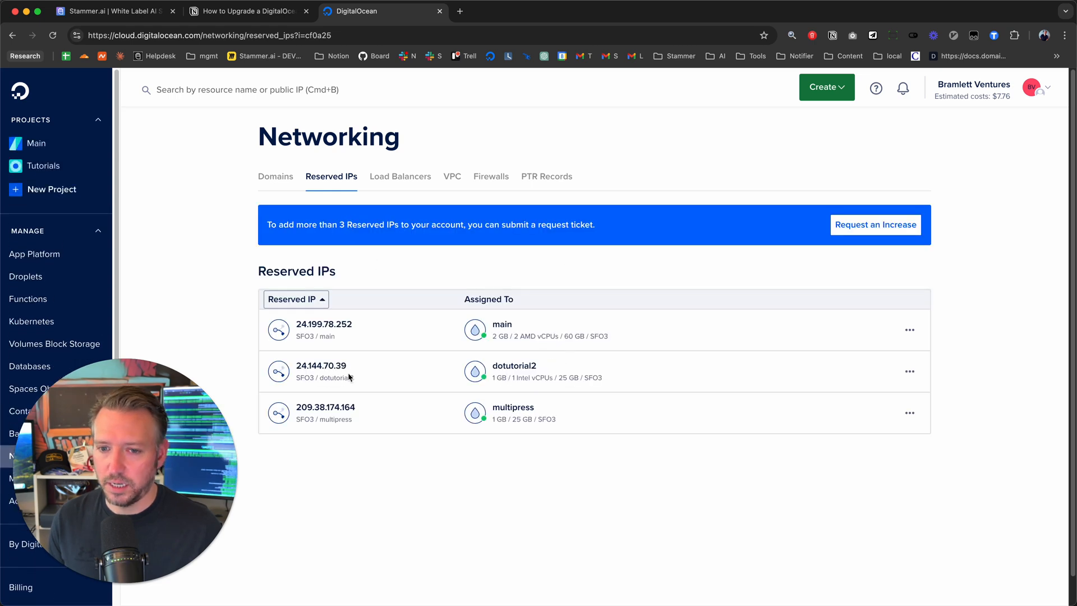
{"action": "double_click", "coordinate": [320, 365]}
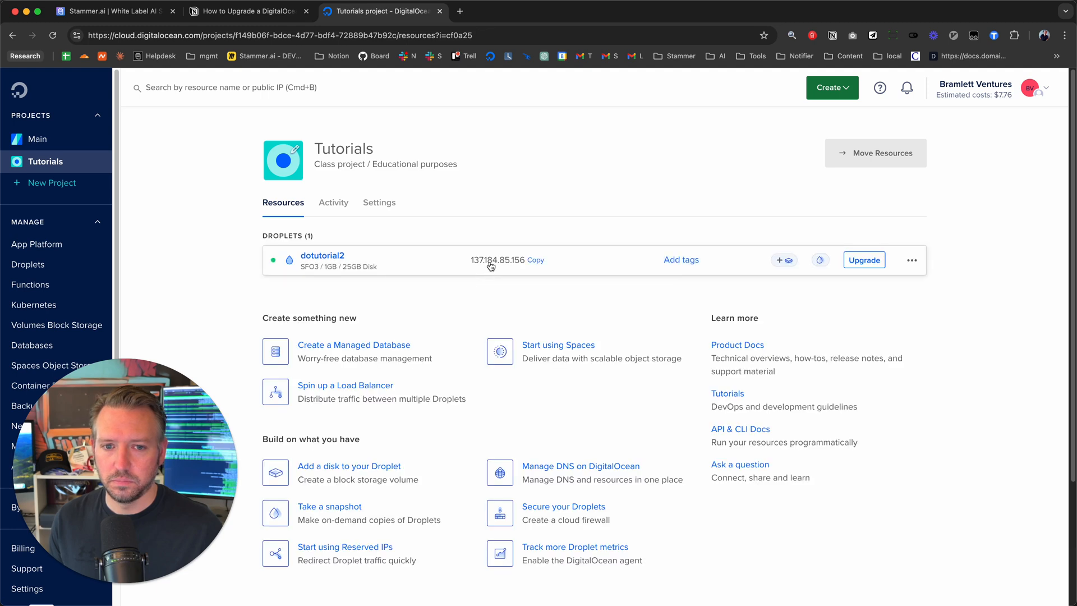
Step: Return to dotutorial2's overview, which lists reserved IP 24.144.70.39
{"action": "left_click", "coordinate": [321, 256]}
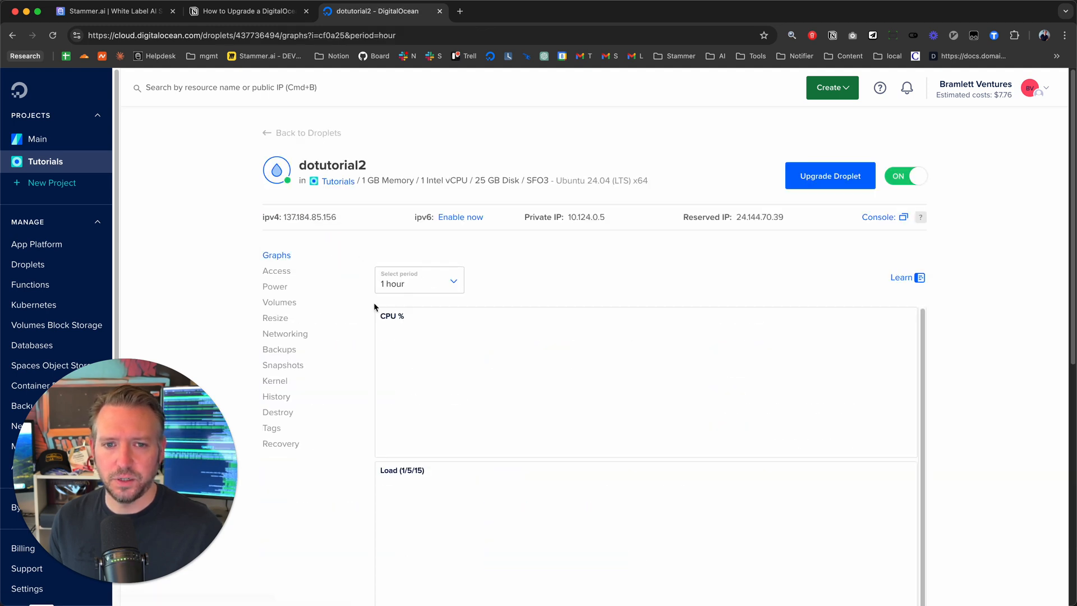
{"action": "left_click", "coordinate": [285, 333]}
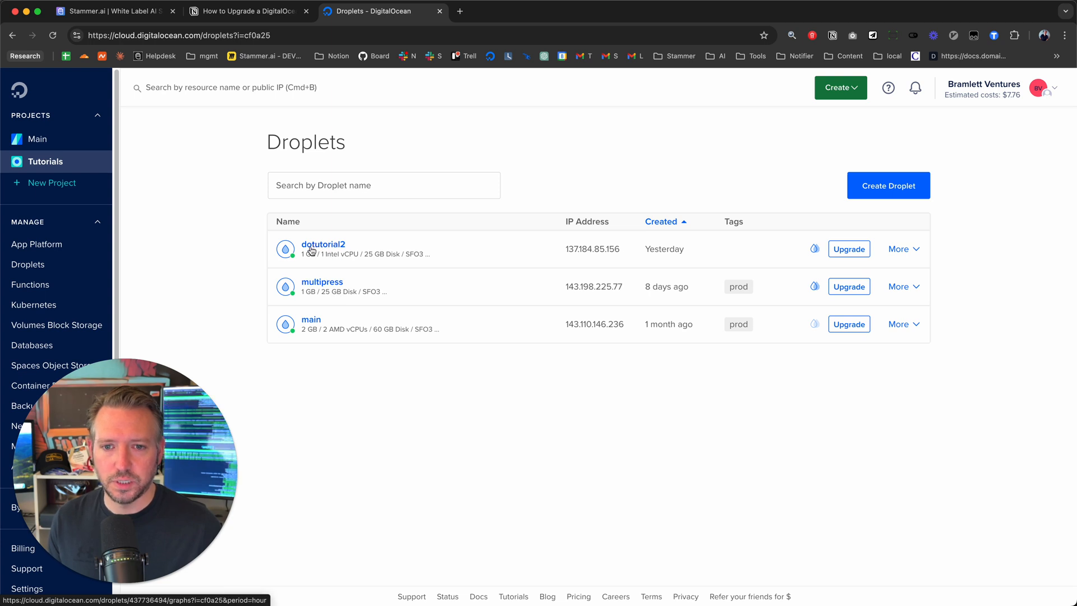
{"action": "left_click", "coordinate": [323, 244]}
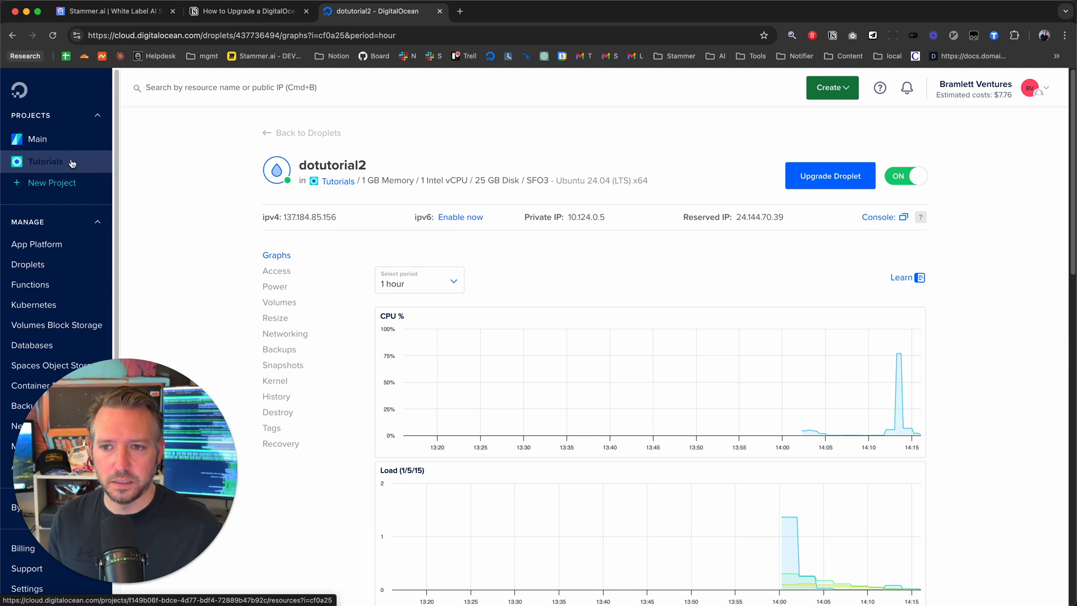
{"action": "left_click", "coordinate": [45, 162]}
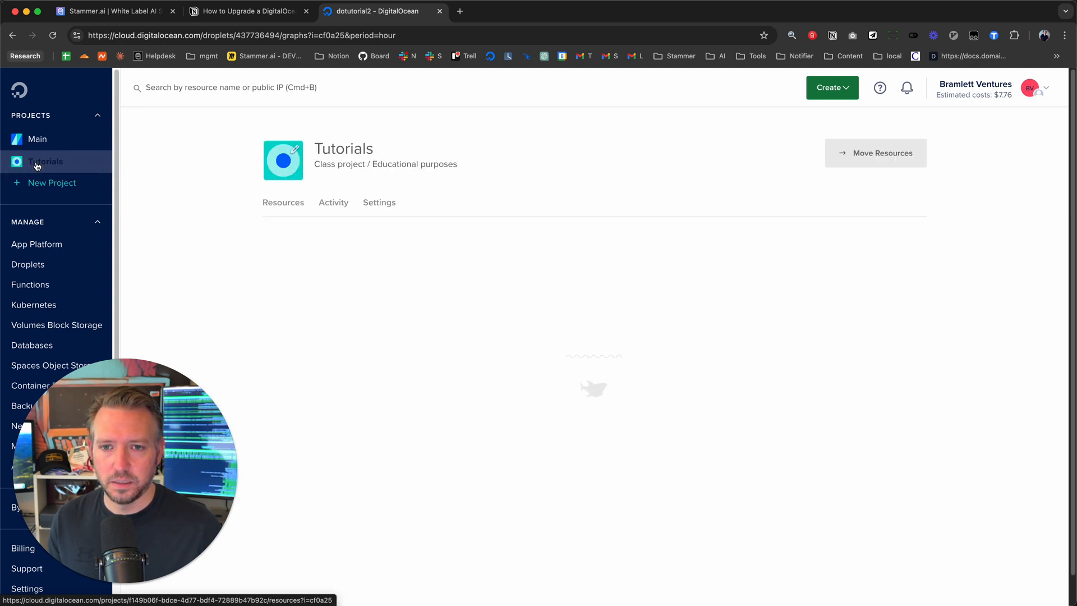
{"action": "left_click", "coordinate": [45, 161]}
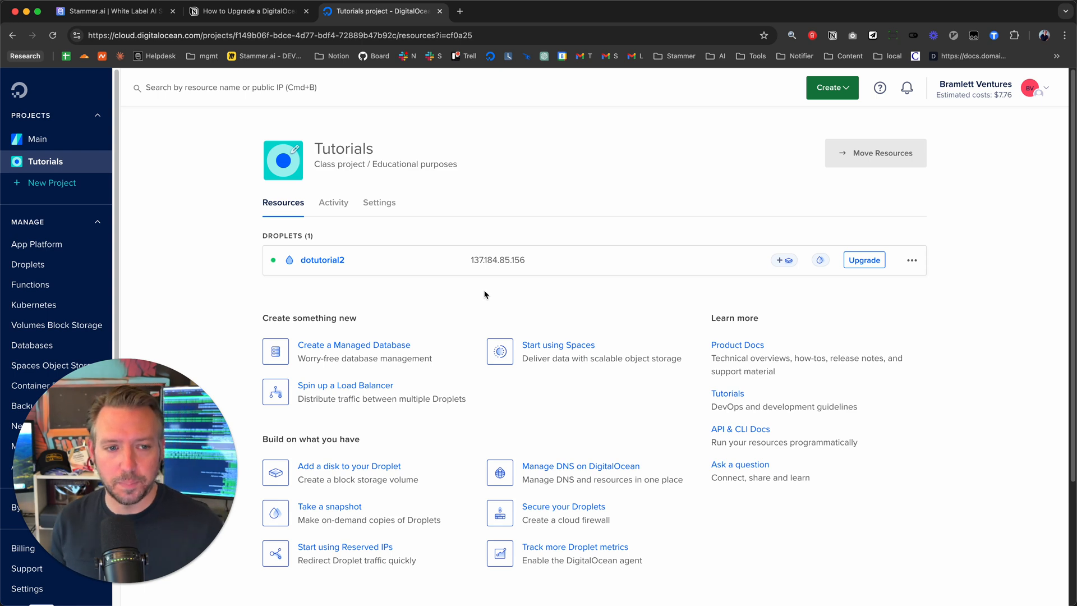
{"action": "left_click", "coordinate": [321, 260]}
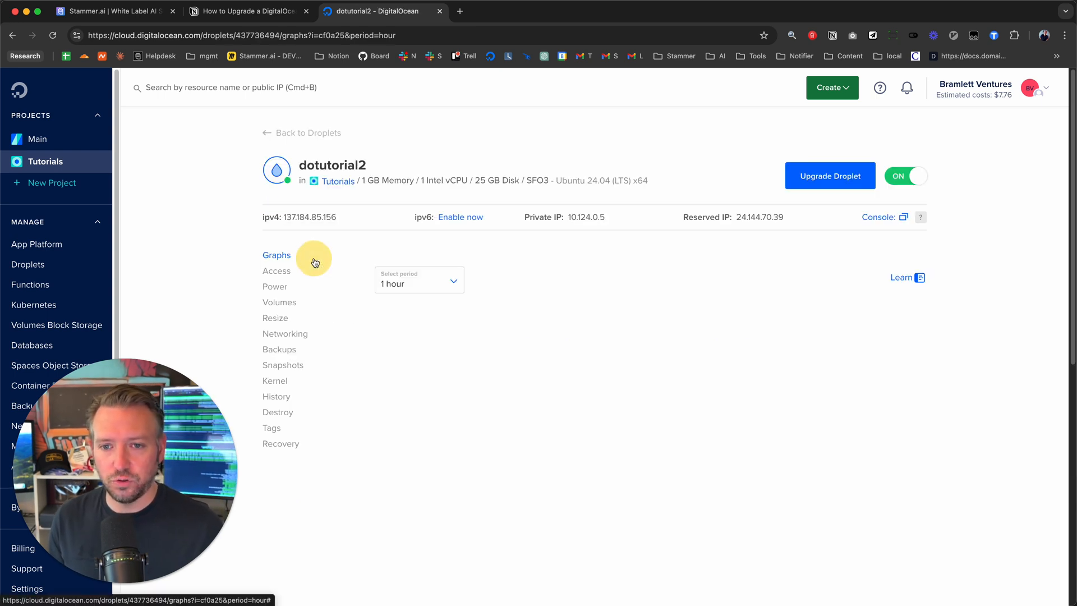
{"action": "left_click", "coordinate": [283, 365]}
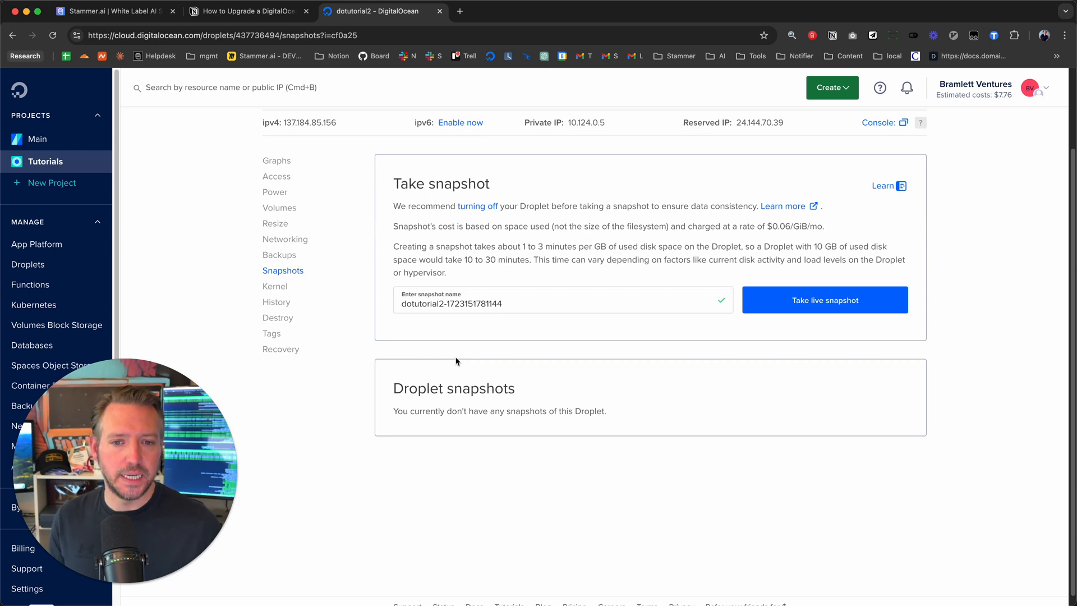
{"action": "left_click", "coordinate": [824, 299]}
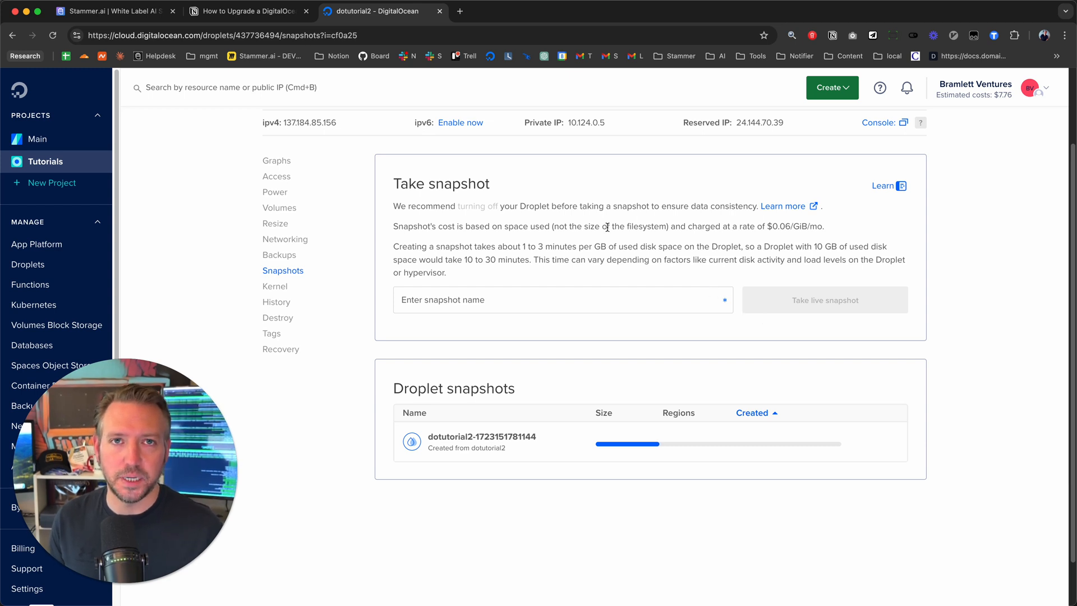
{"action": "mouse_move", "coordinate": [395, 349]}
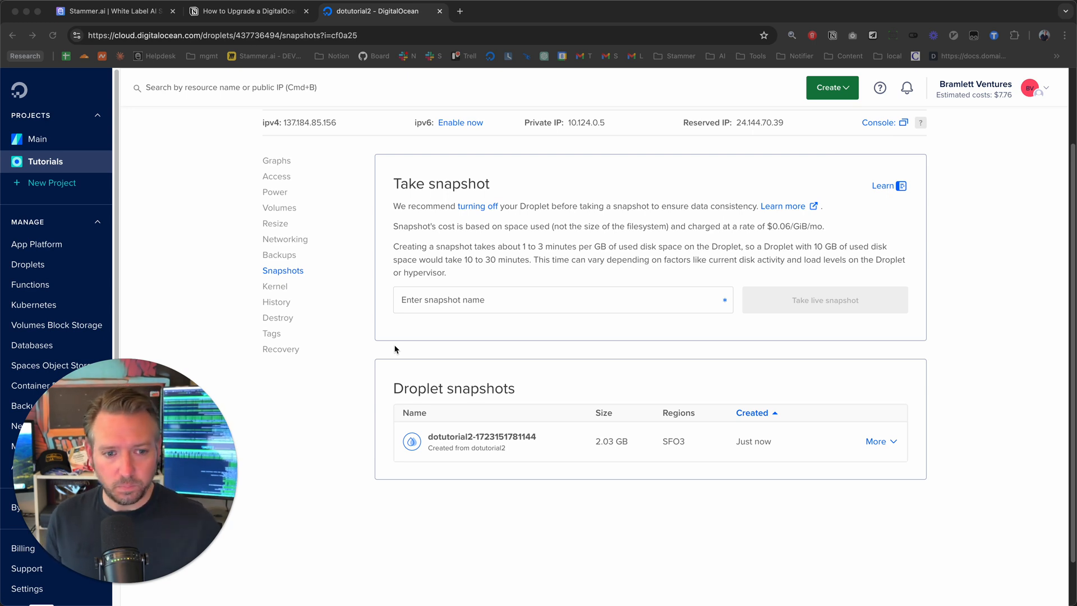
{"action": "mouse_move", "coordinate": [876, 441]}
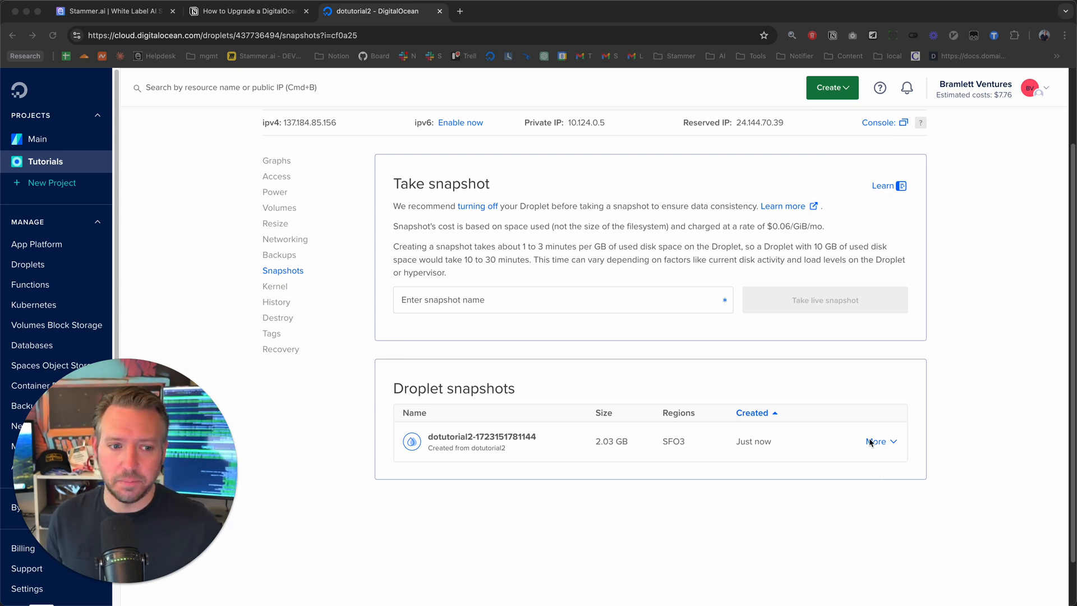
{"action": "left_click", "coordinate": [877, 441]}
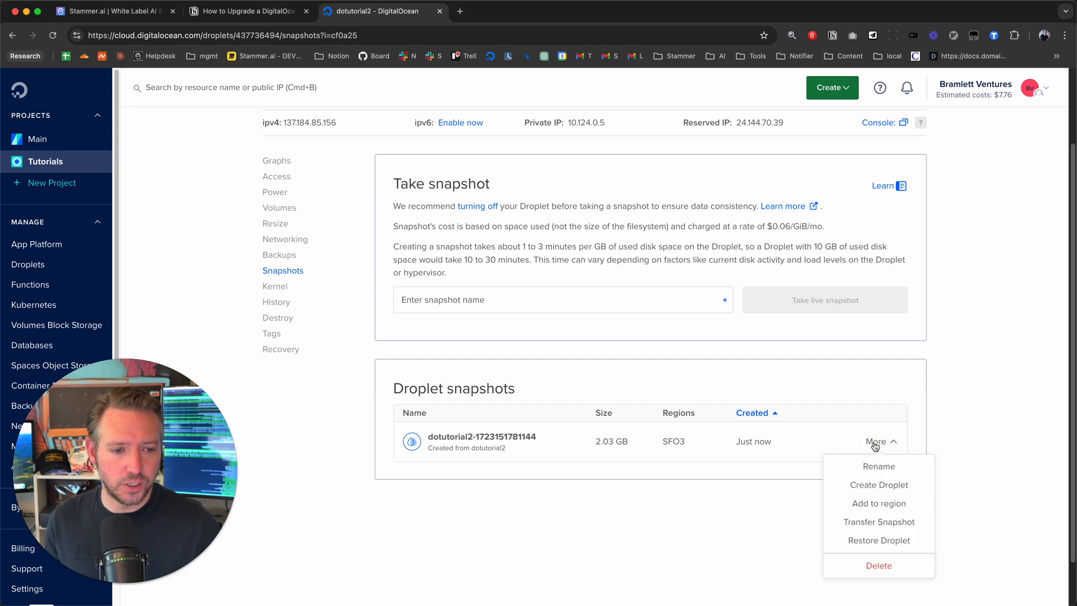
{"action": "mouse_move", "coordinate": [878, 485]}
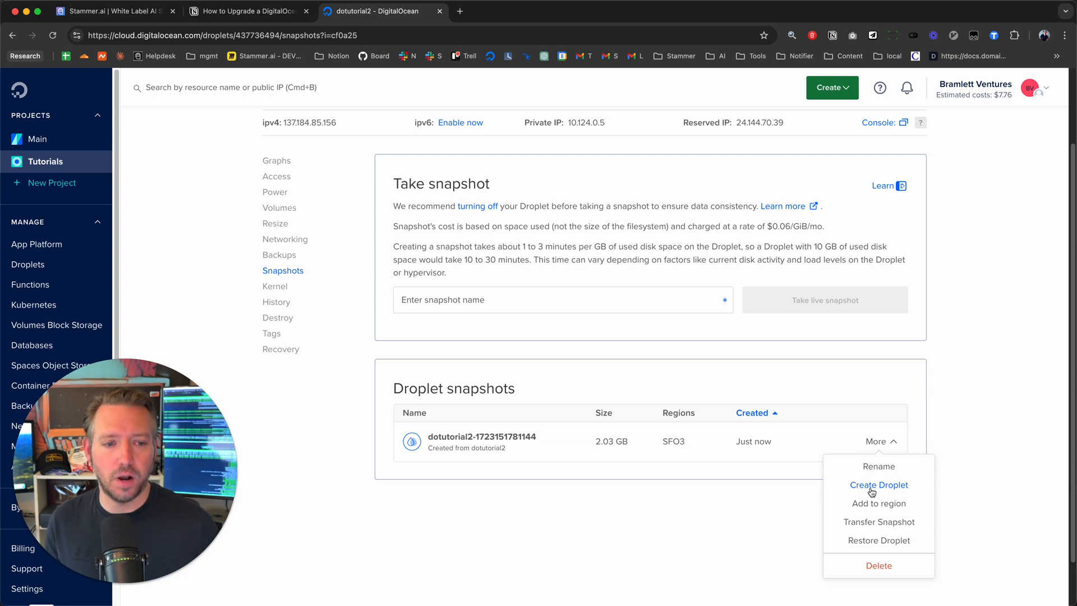
{"action": "left_click", "coordinate": [879, 484]}
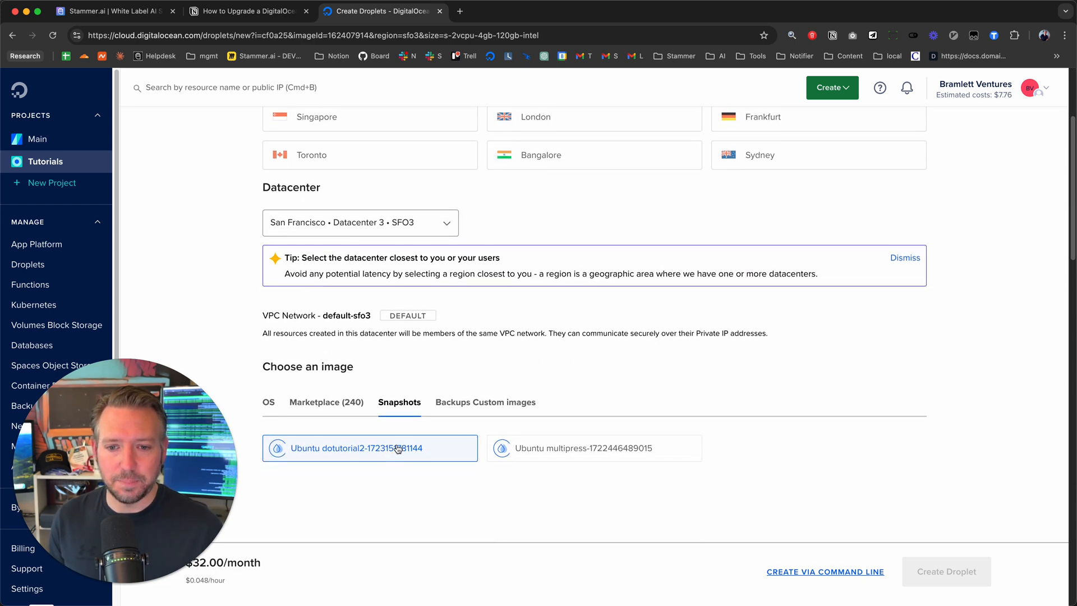
{"action": "mouse_move", "coordinate": [454, 269]}
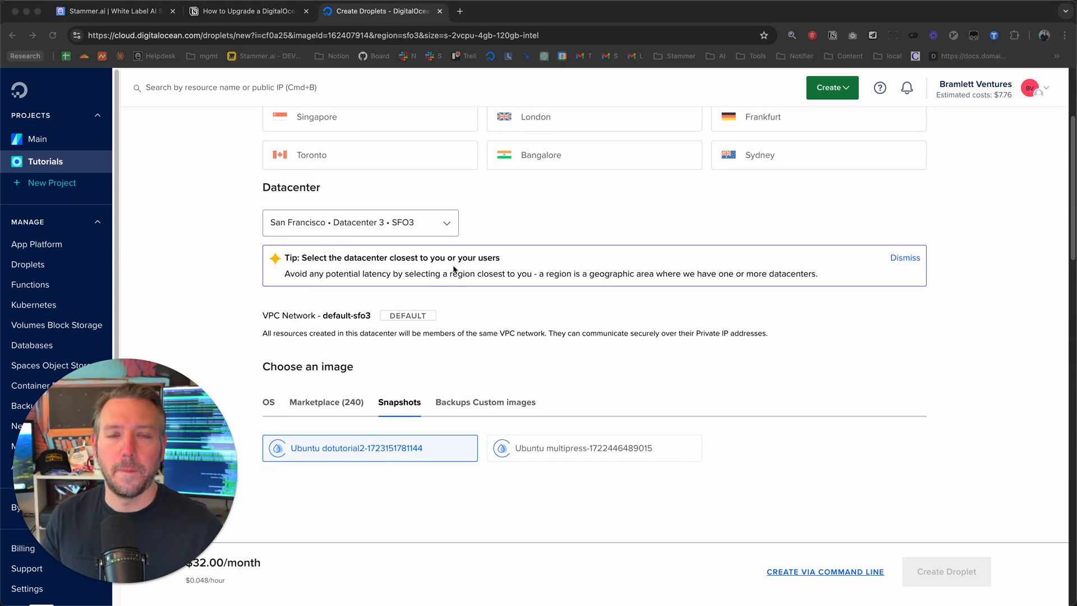
{"action": "scroll", "scroll_direction": "down", "scroll_amount": 3}
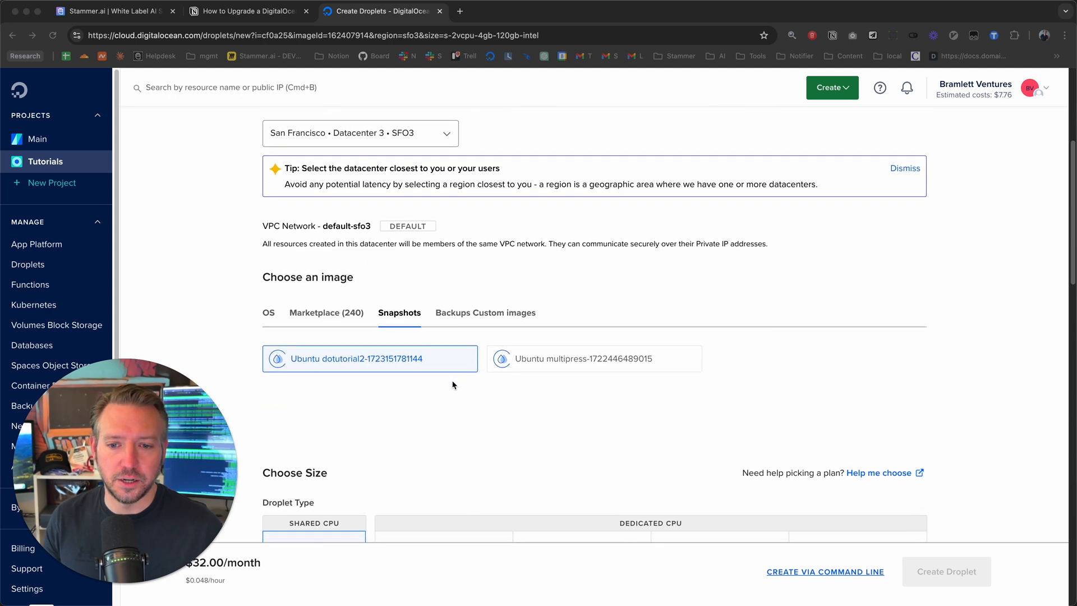
{"action": "scroll", "scroll_direction": "down", "scroll_amount": 3}
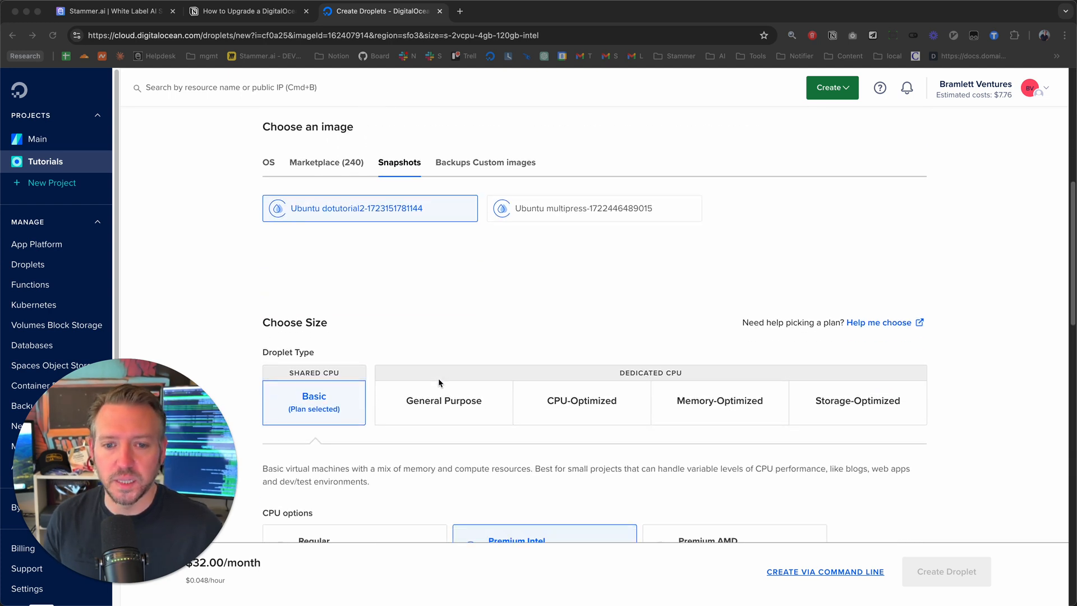
{"action": "scroll", "scroll_direction": "down", "scroll_amount": 3}
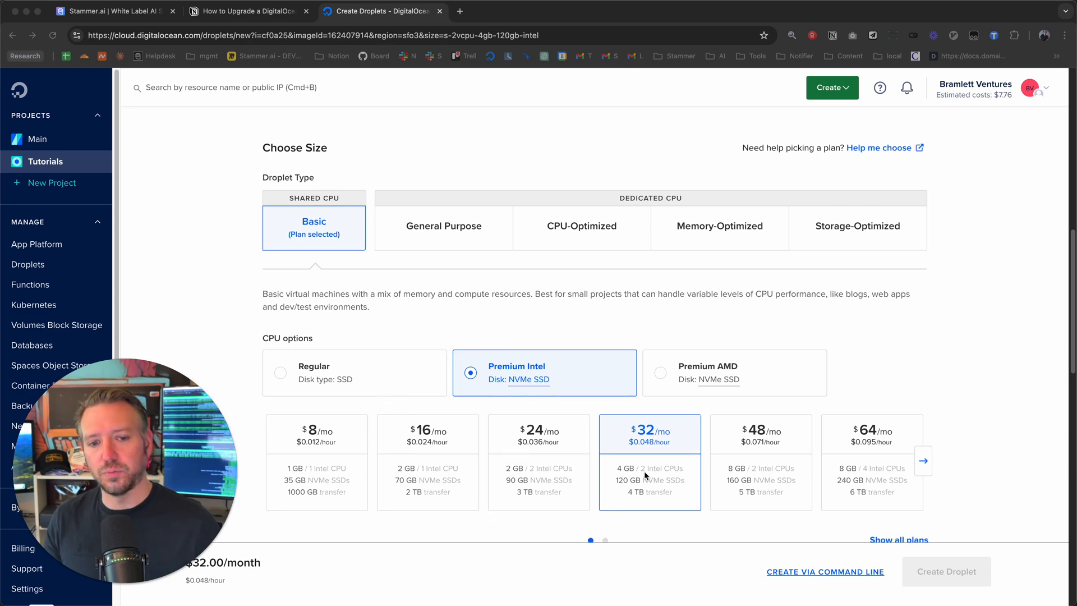
{"action": "scroll", "scroll_direction": "down", "scroll_amount": 3}
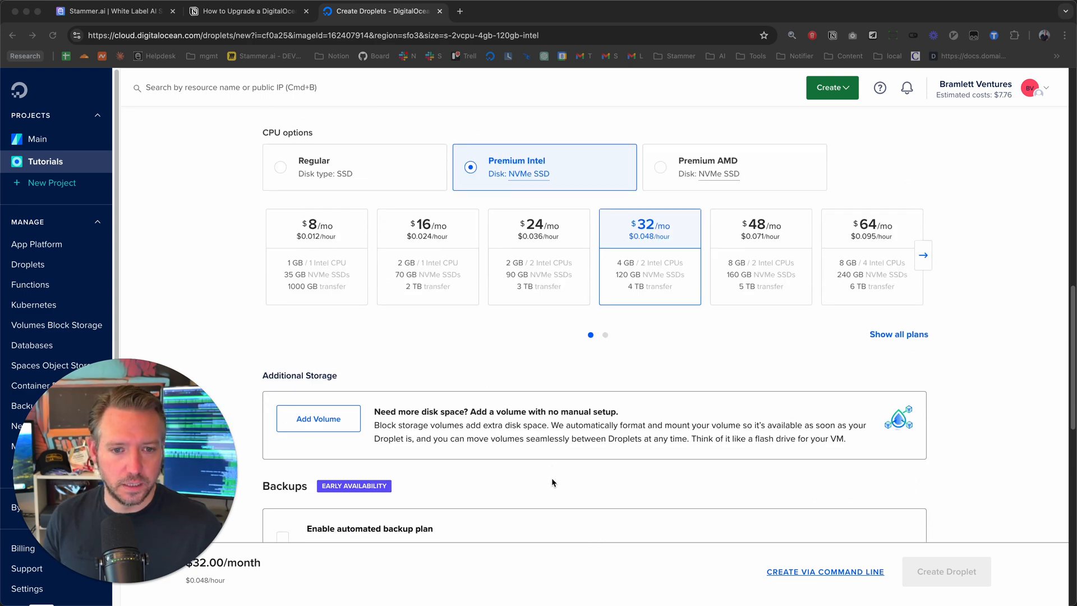
{"action": "scroll", "scroll_direction": "down", "scroll_amount": 3}
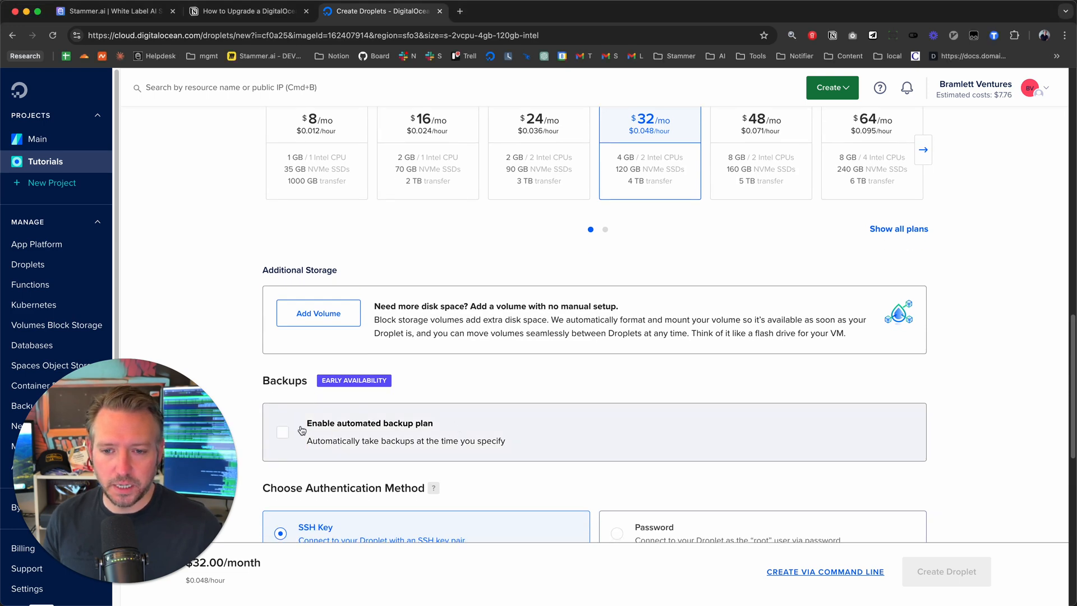
Step: Enable automated daily backups and select the do_tutorial SSH key for authentication
{"action": "left_click", "coordinate": [283, 431]}
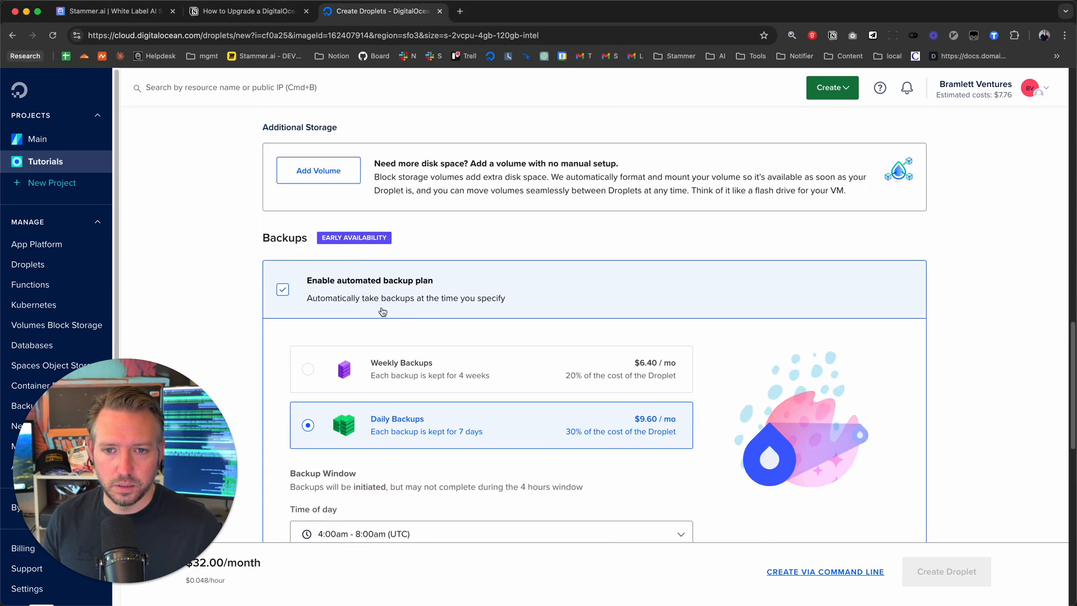
{"action": "scroll", "scroll_direction": "down", "scroll_amount": 3}
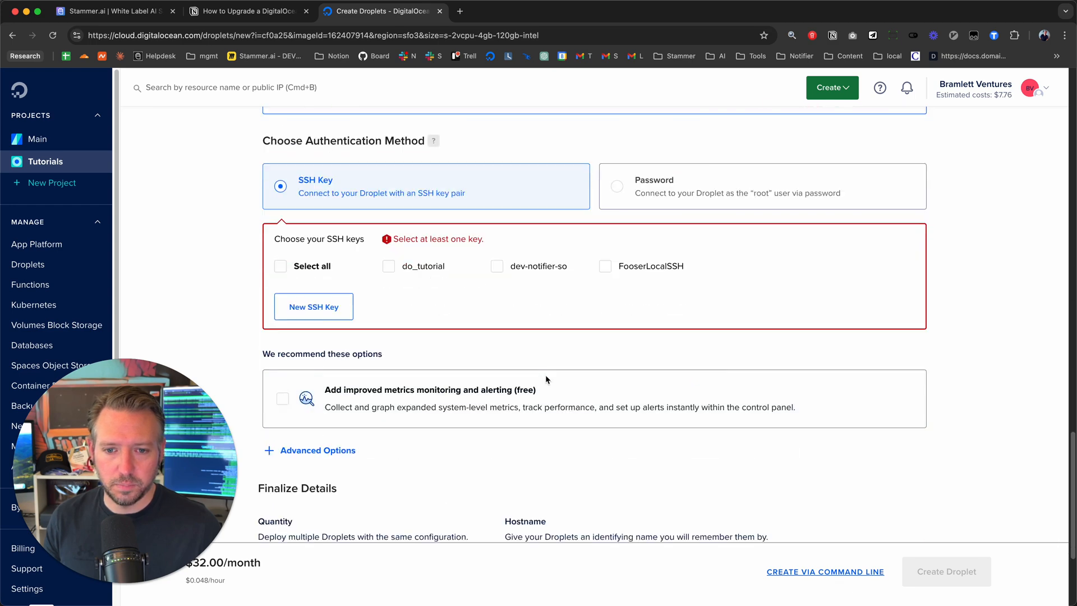
{"action": "left_click", "coordinate": [388, 266]}
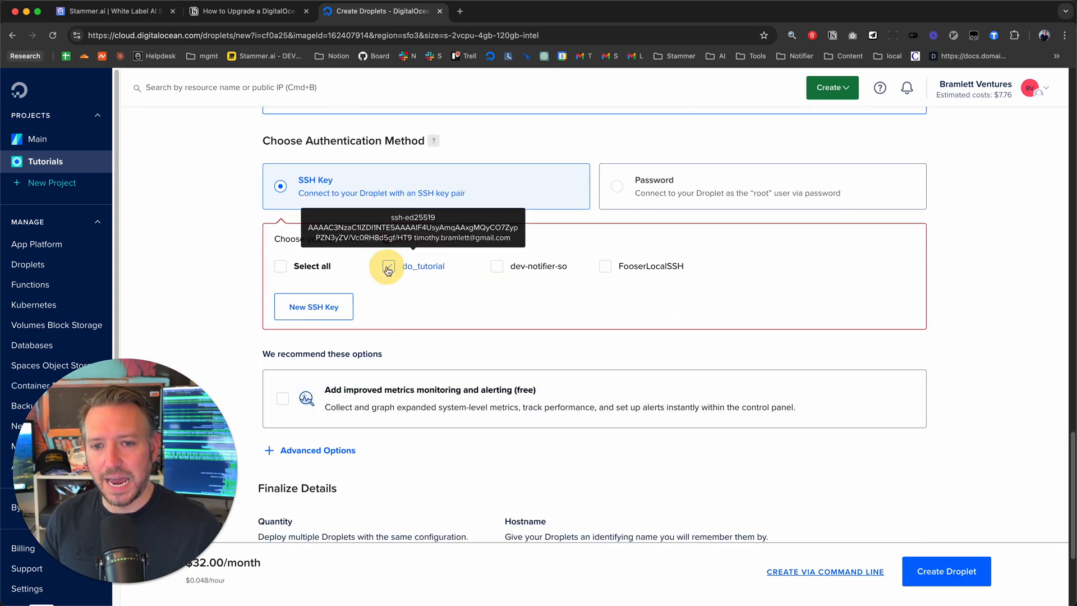
{"action": "left_click", "coordinate": [388, 266]}
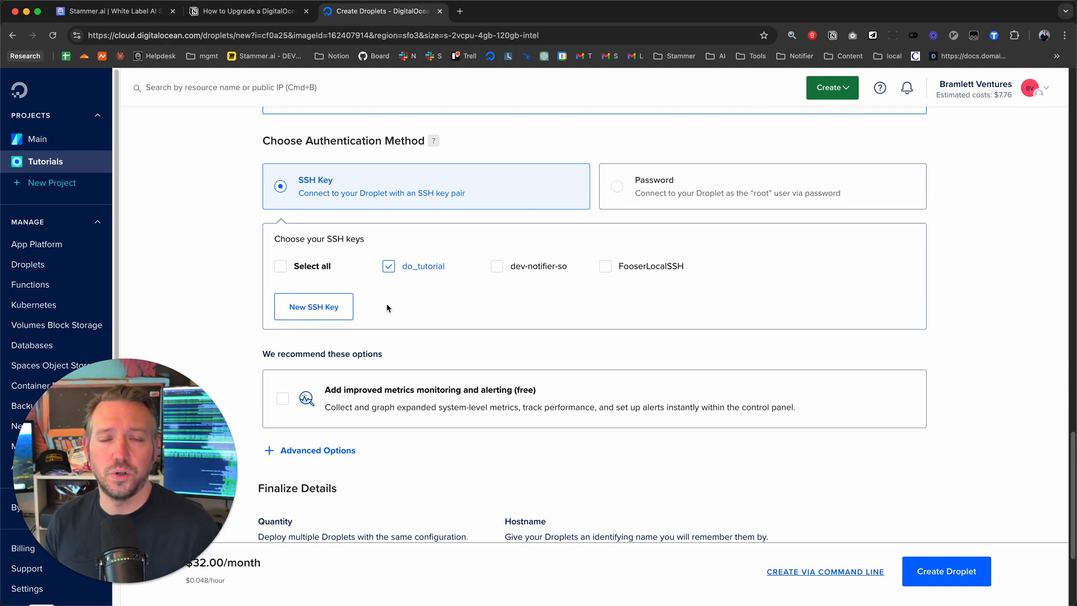
{"action": "scroll", "scroll_direction": "down", "scroll_amount": 3}
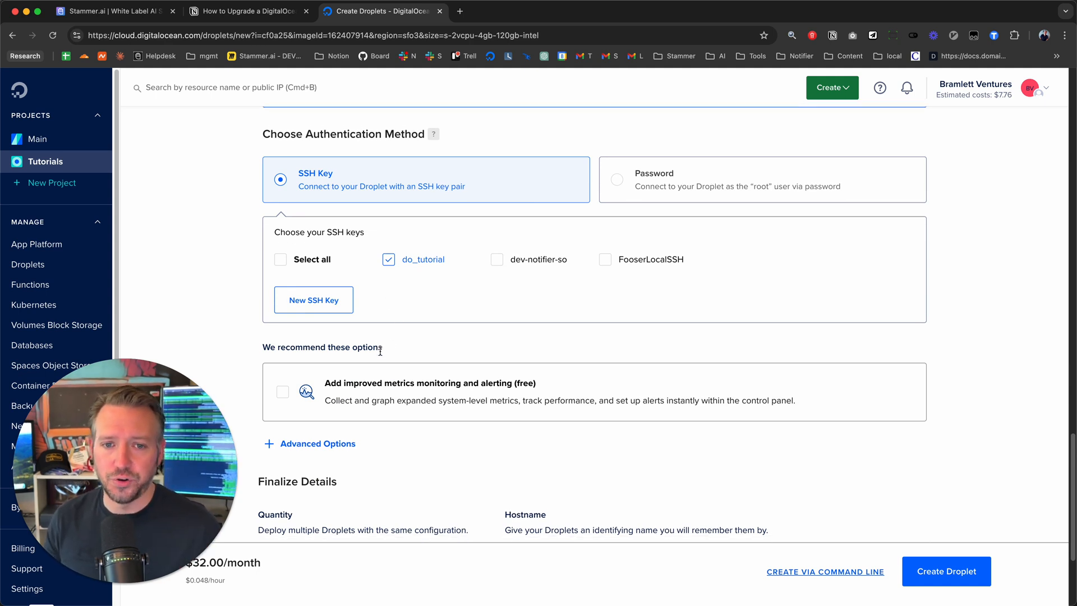
{"action": "scroll", "scroll_direction": "down", "scroll_amount": 3}
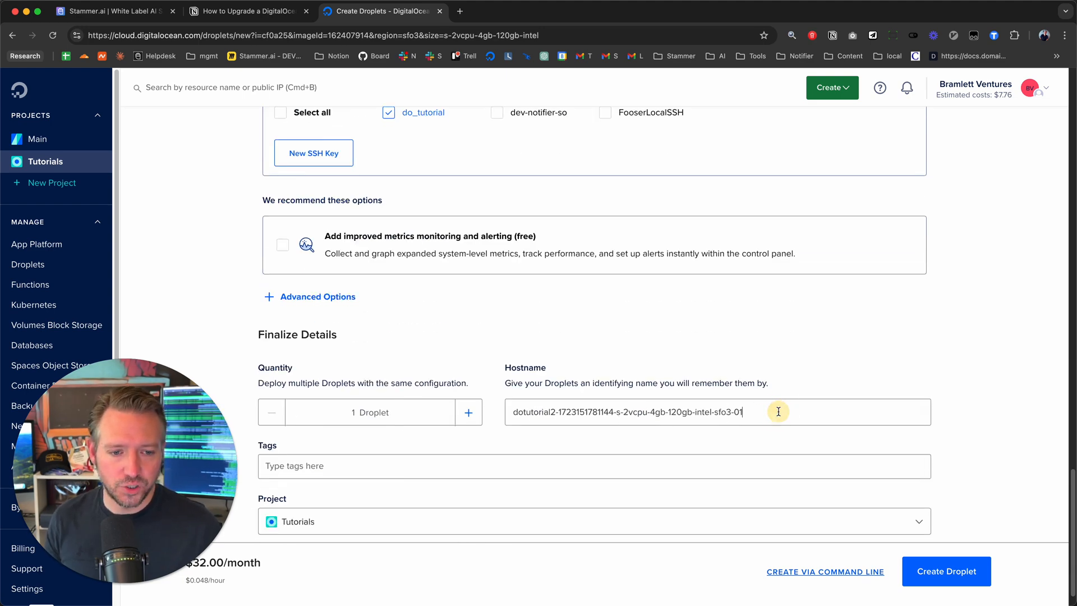
Step: Set the hostname to dotutorial3 and create the droplet
{"action": "key", "text": "Backspace"}
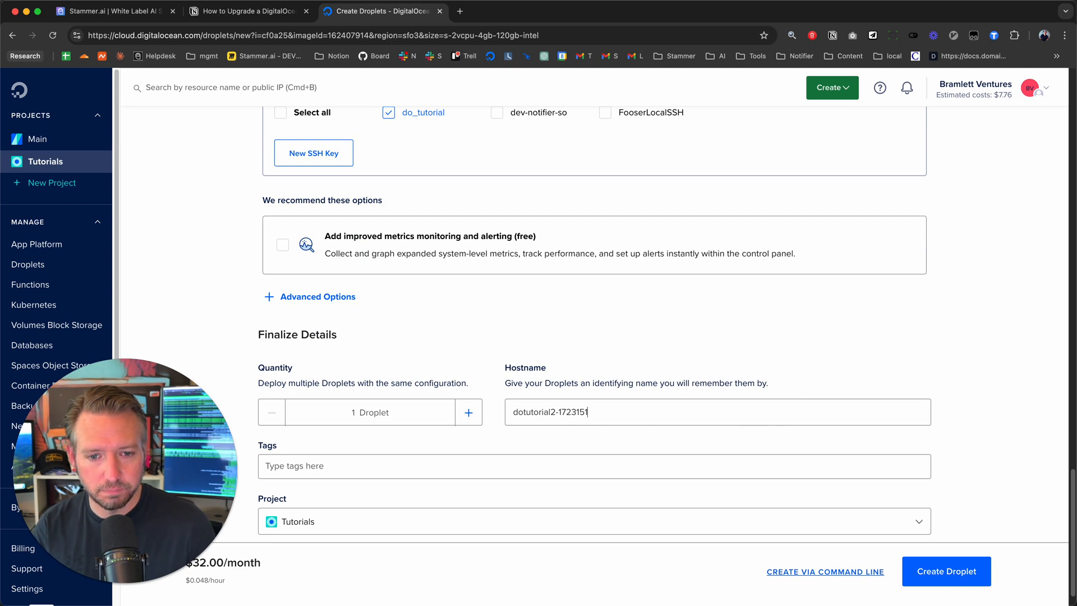
{"action": "type", "text": "dotutorial3"}
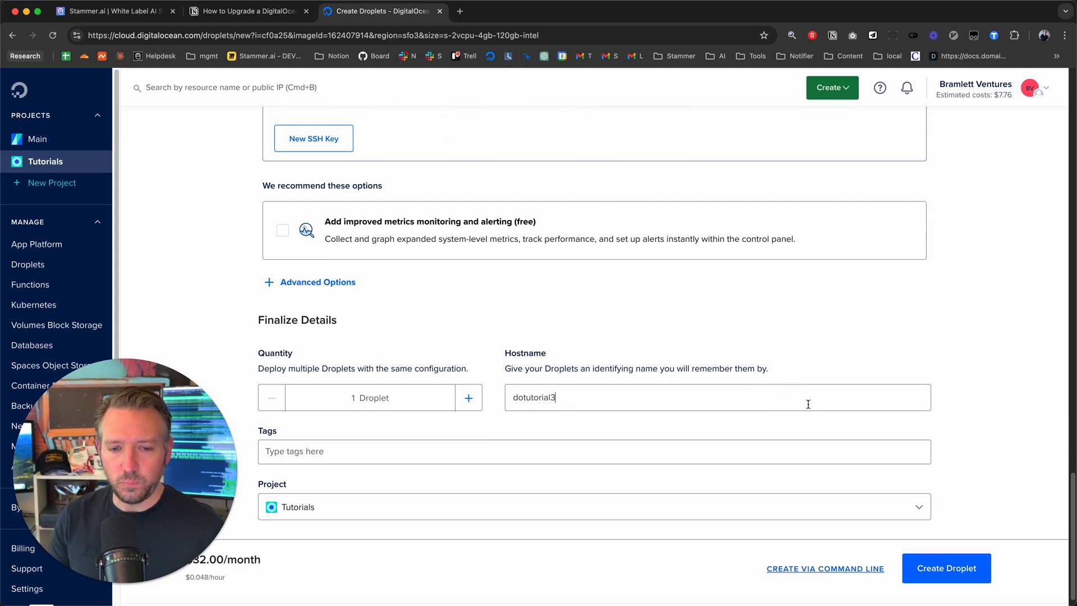
{"action": "scroll", "scroll_direction": "down", "scroll_amount": 3}
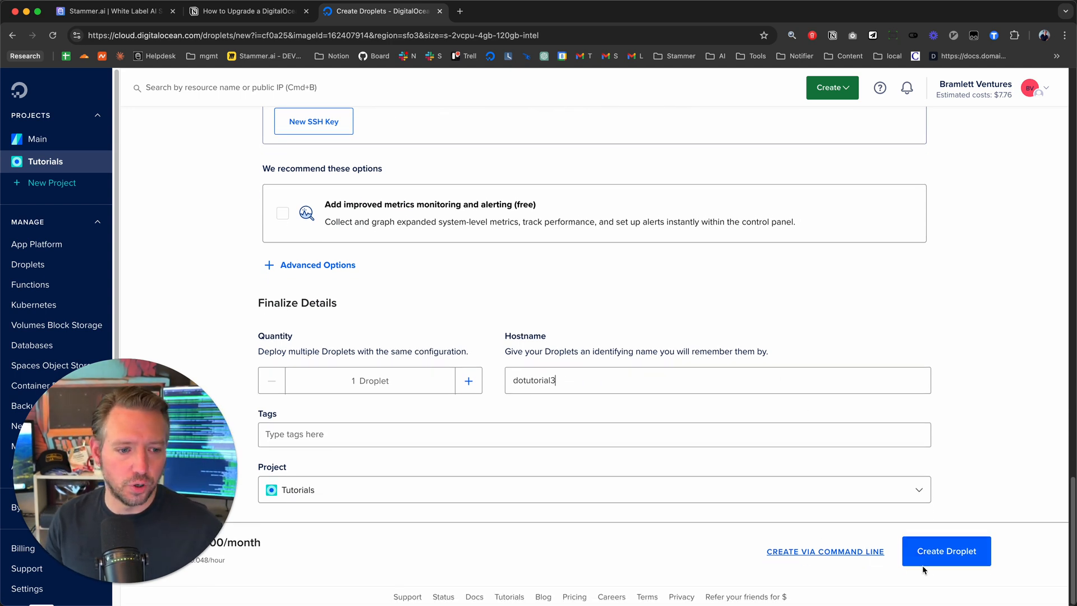
{"action": "left_click", "coordinate": [946, 550]}
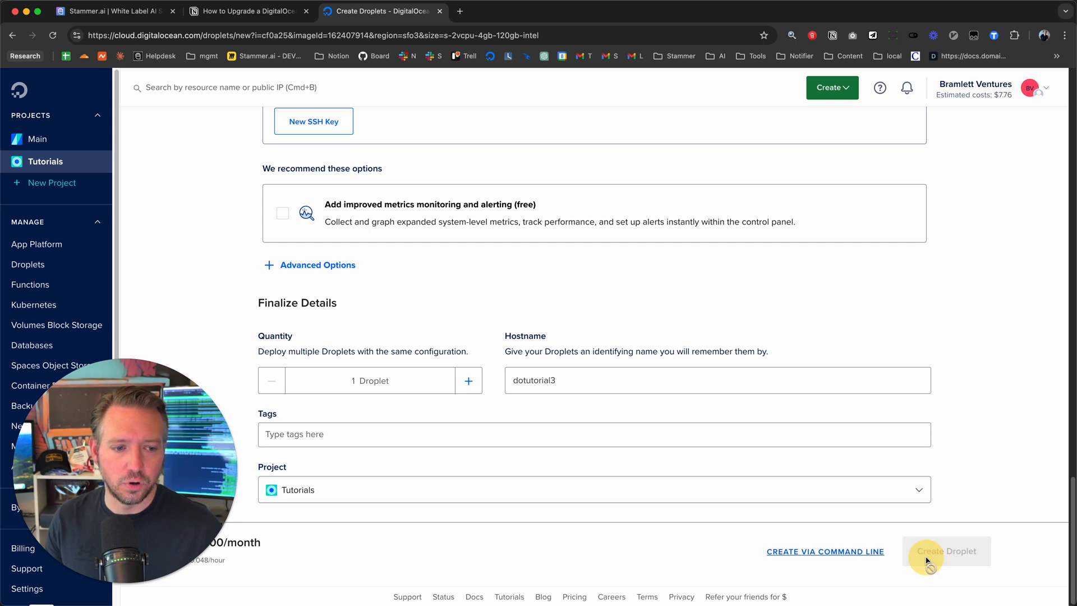
{"action": "left_click", "coordinate": [946, 551]}
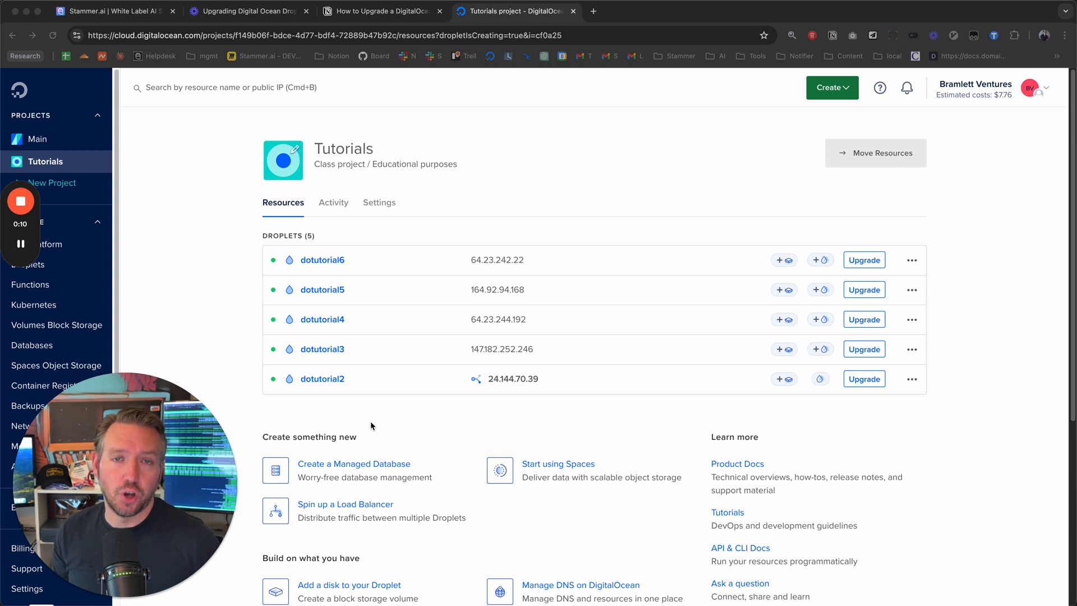
{"action": "mouse_move", "coordinate": [461, 205]}
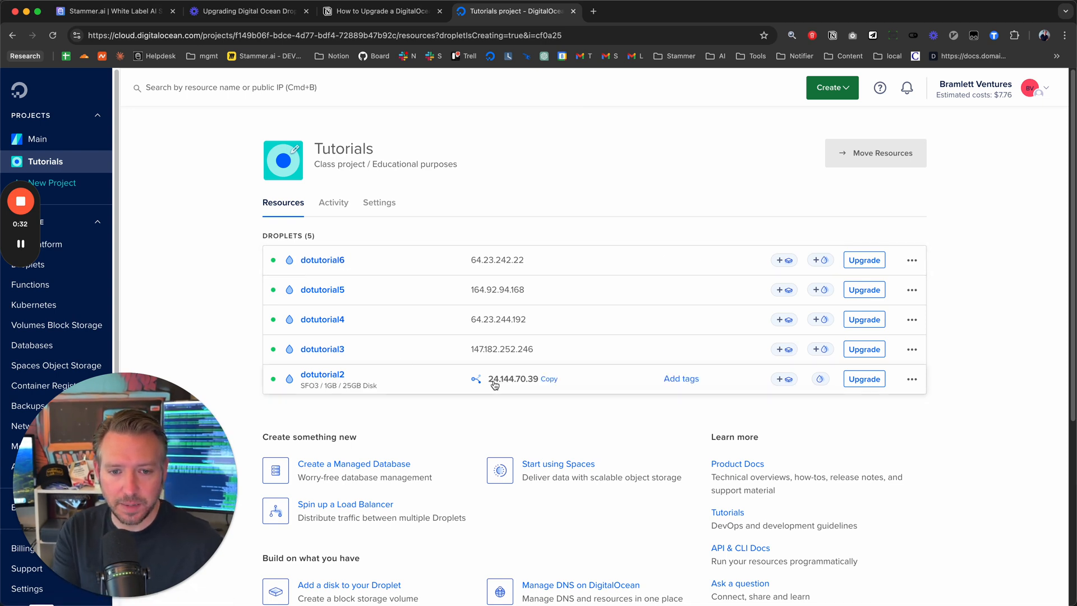
Step: View all reserved IPs from dotutorial2's Networking tab, showing 24.144.70.39 on dotutorial2
{"action": "left_click", "coordinate": [321, 374]}
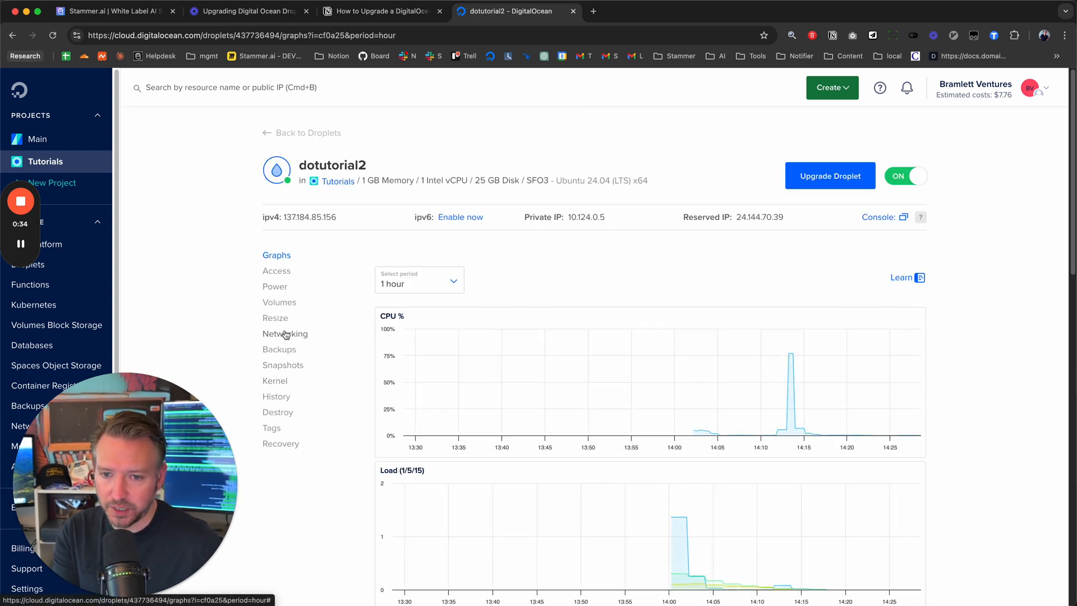
{"action": "left_click", "coordinate": [285, 334]}
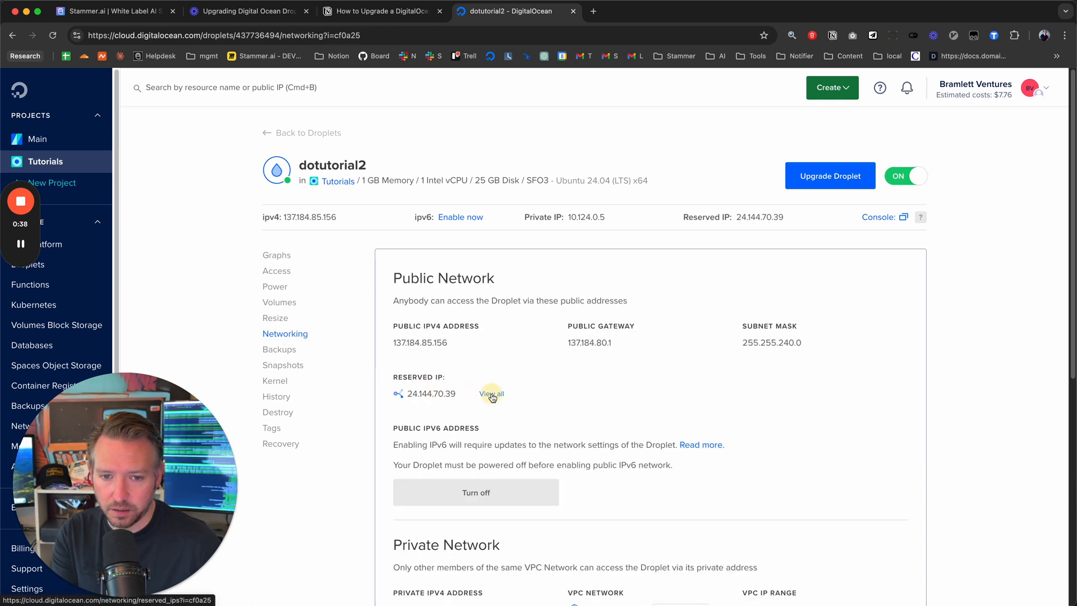
{"action": "left_click", "coordinate": [491, 394]}
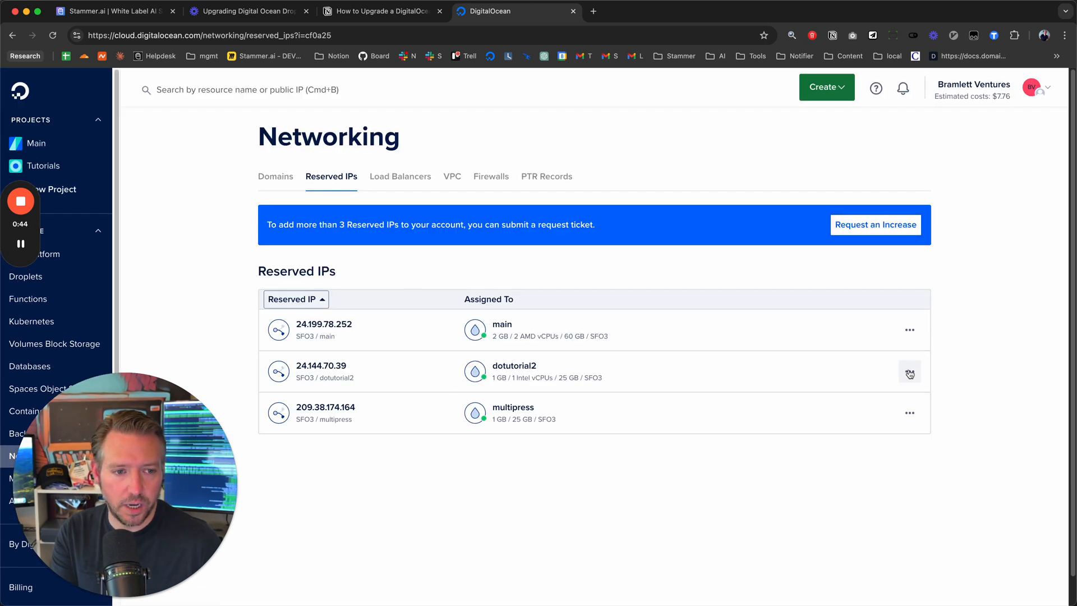
Step: Reassign reserved IP 24.144.70.39 from dotutorial2 to dotutorial6
{"action": "left_click", "coordinate": [910, 373]}
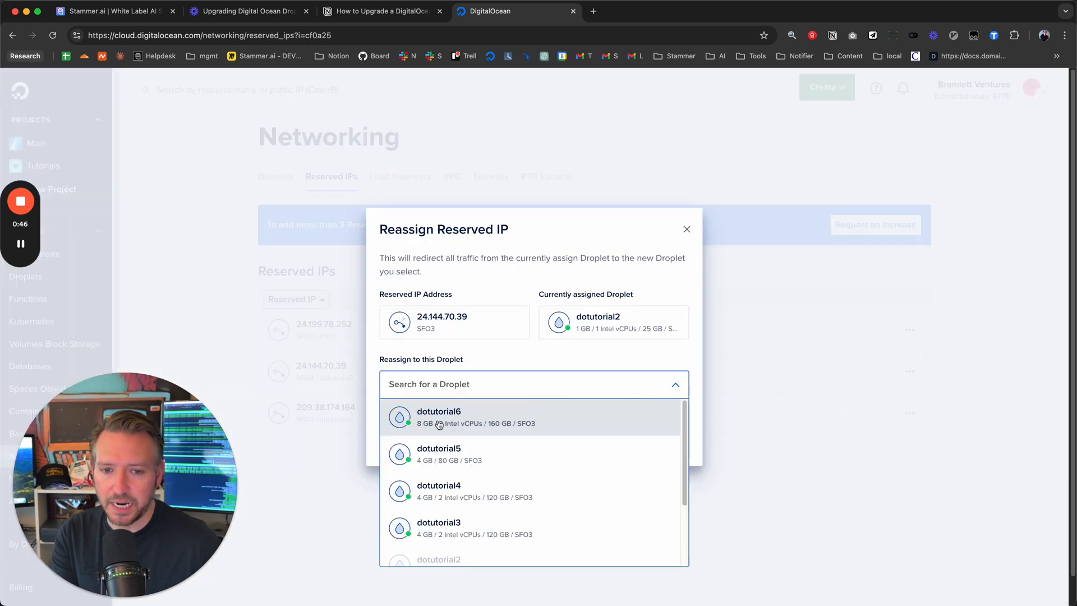
{"action": "left_click", "coordinate": [438, 416]}
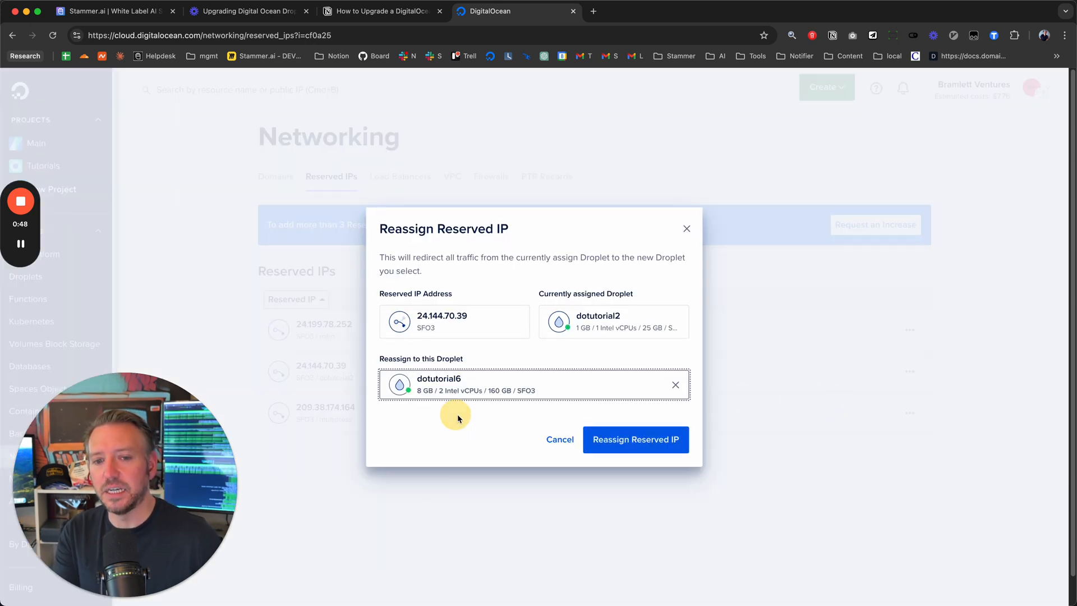
{"action": "left_click", "coordinate": [634, 440]}
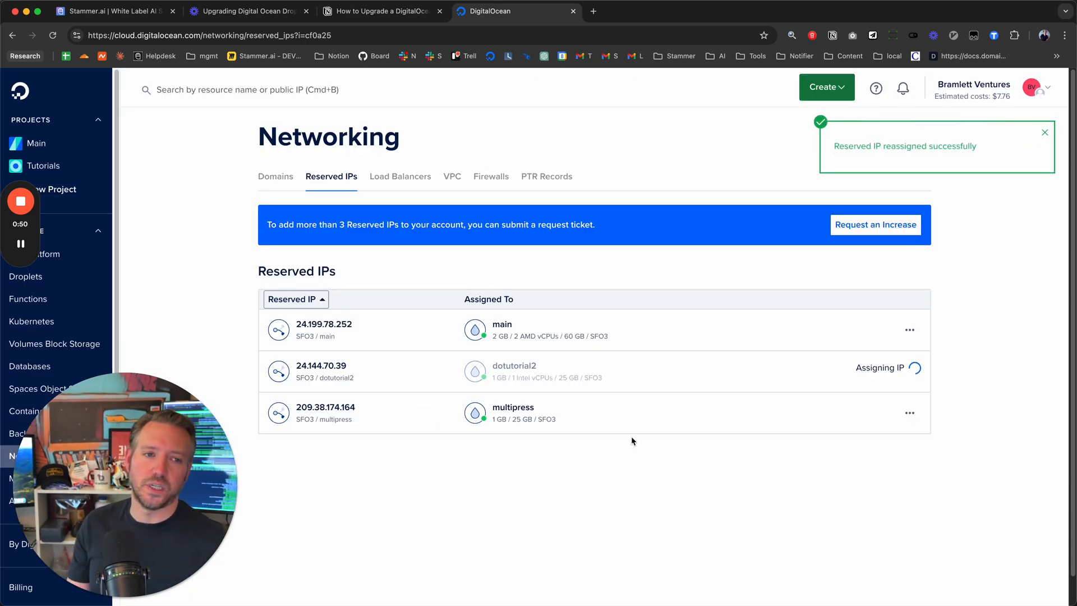